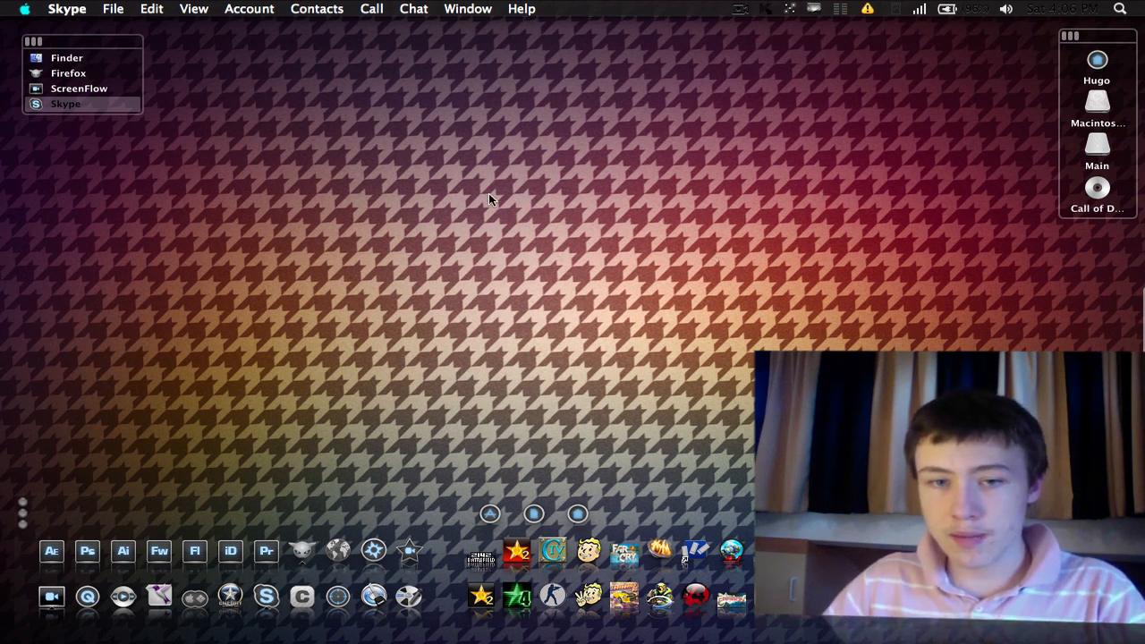
mouse_move(474, 151)
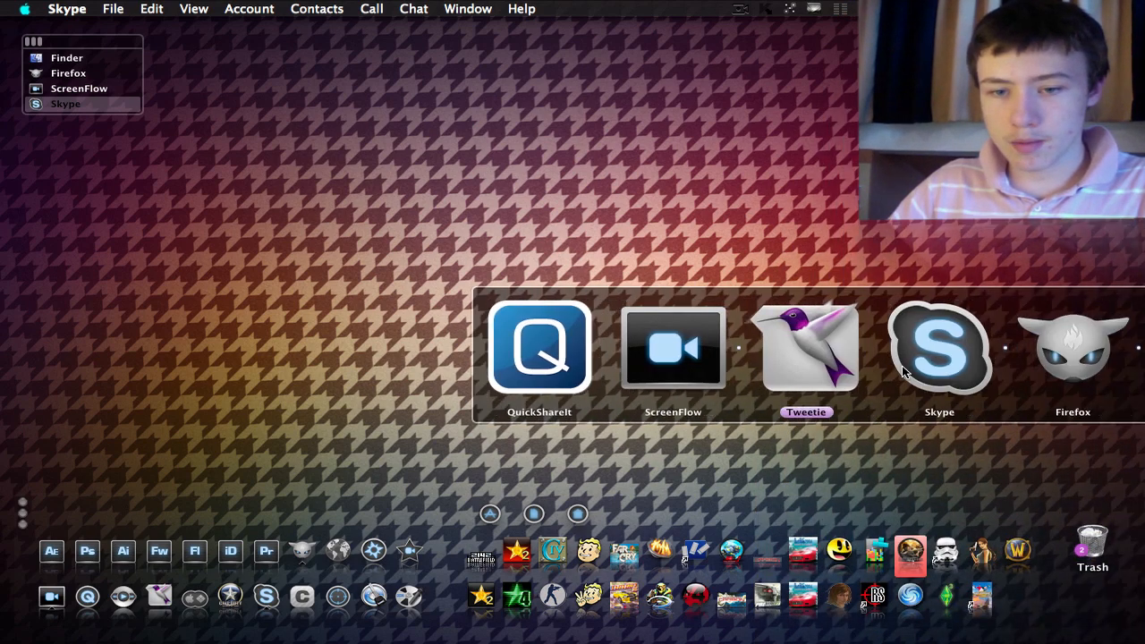
- Bring Firefox forward and scroll the MacThemes forum down to its Mac OS X boards
click(1074, 349)
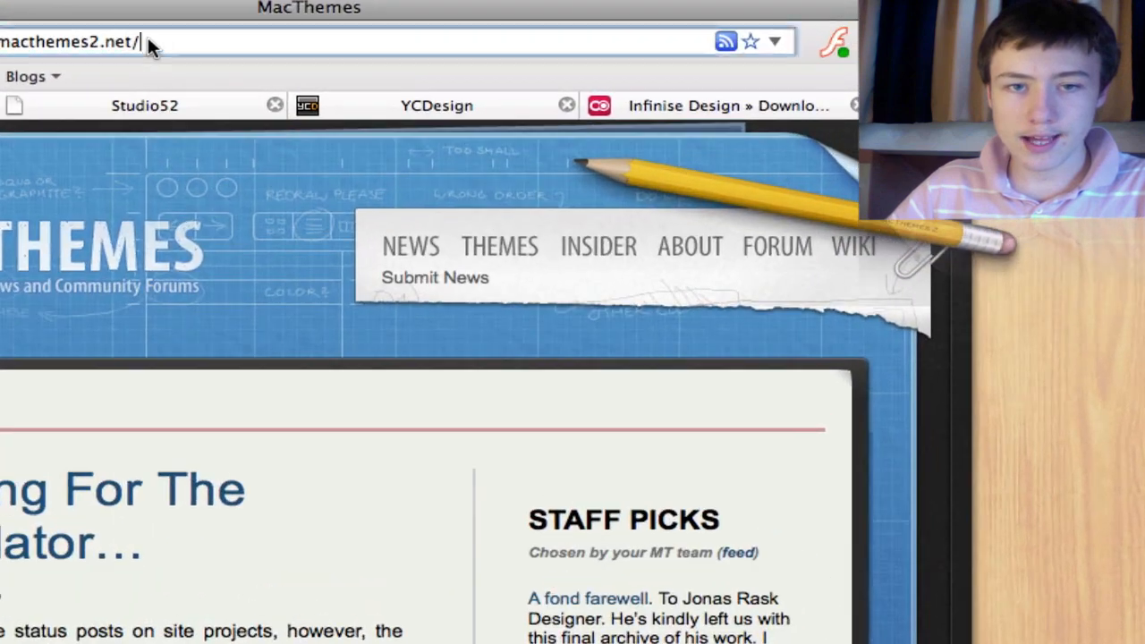
scroll(down, 3)
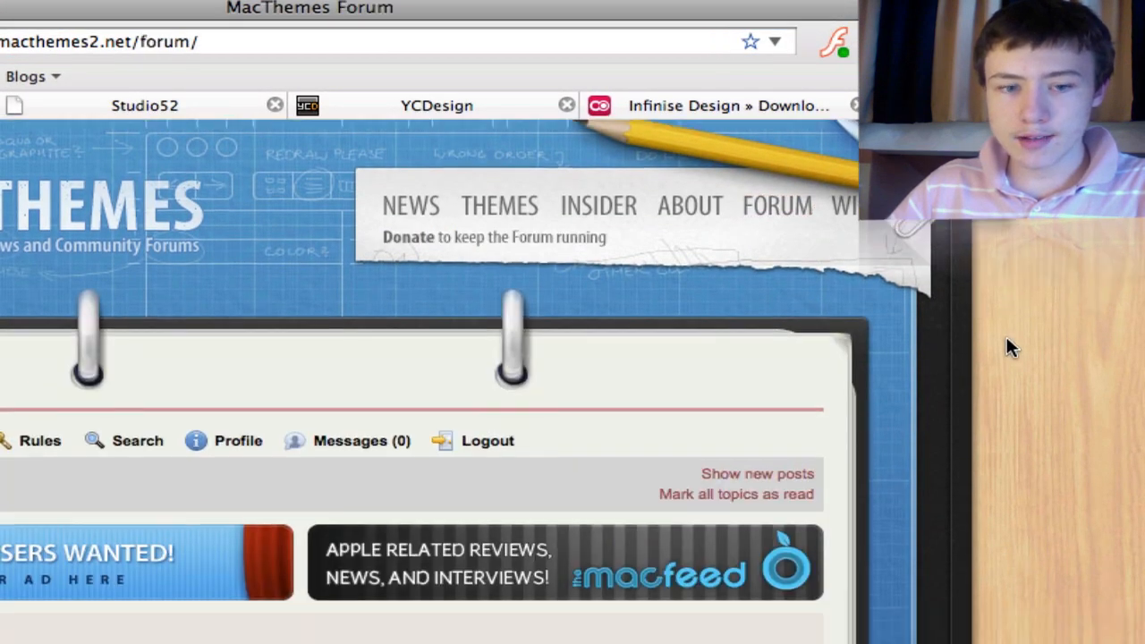
scroll(down, 3)
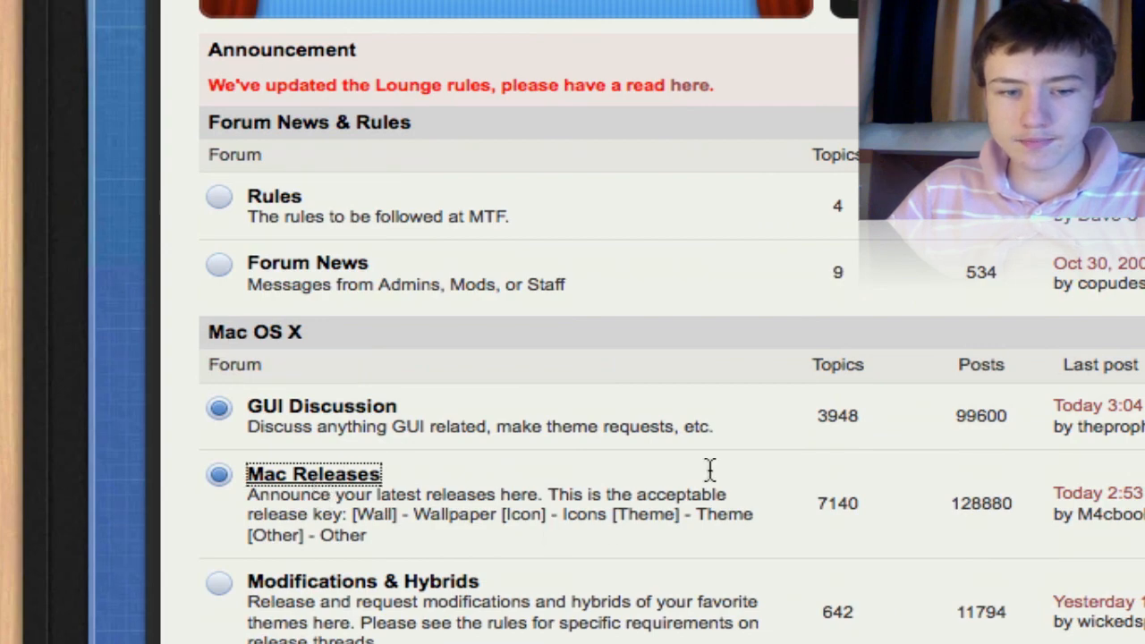
- Open the Mac Releases board and look over its first release topics
click(313, 472)
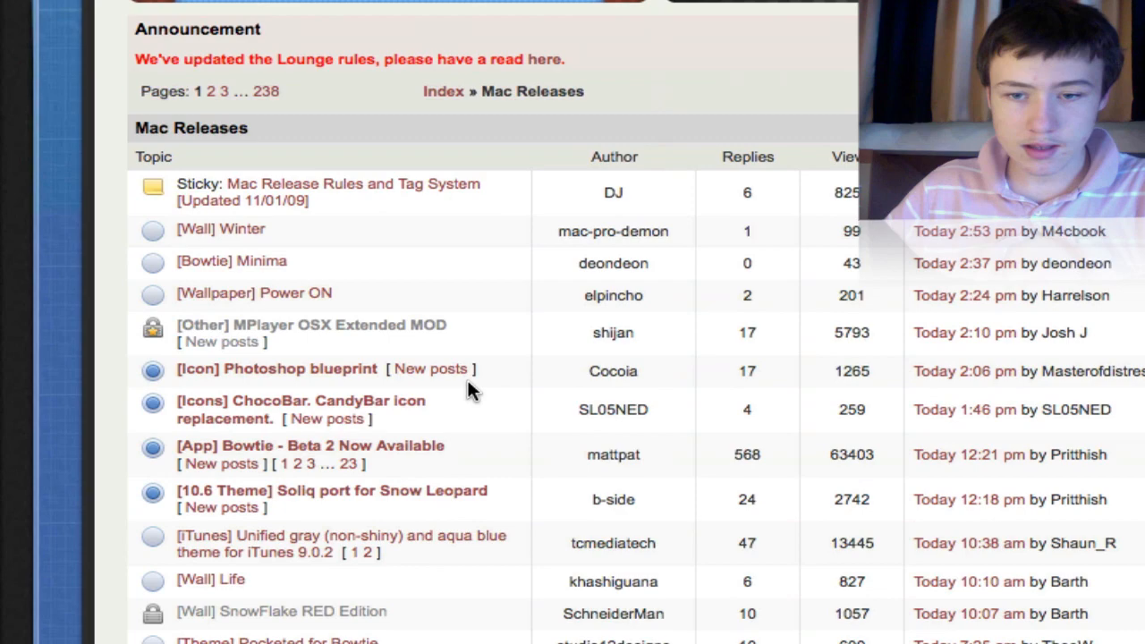
scroll(down, 3)
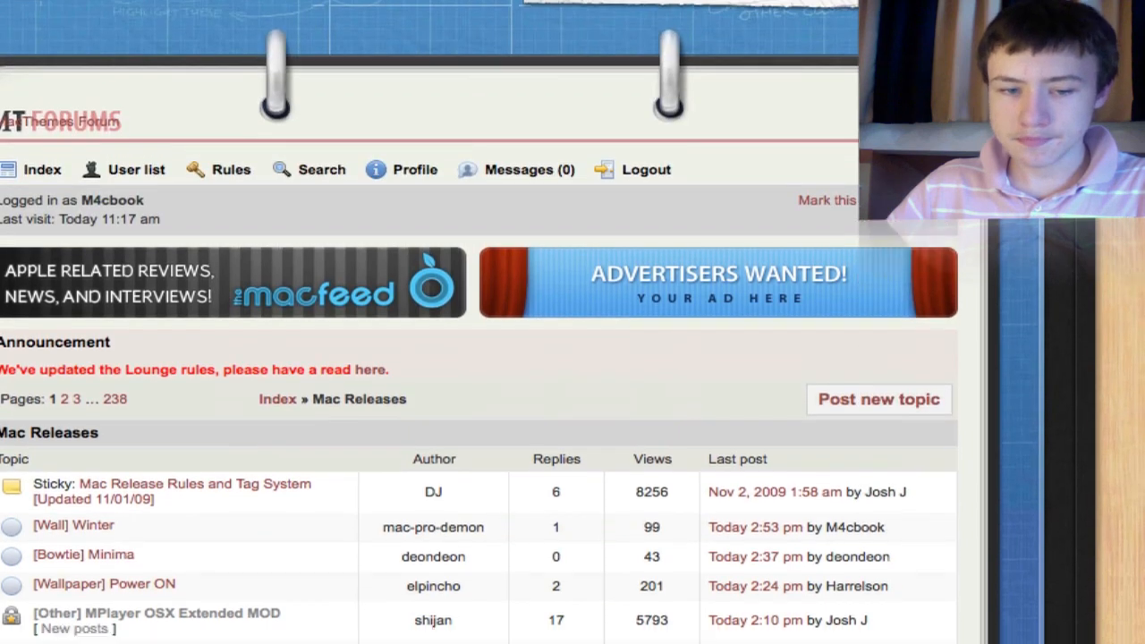
scroll(down, 3)
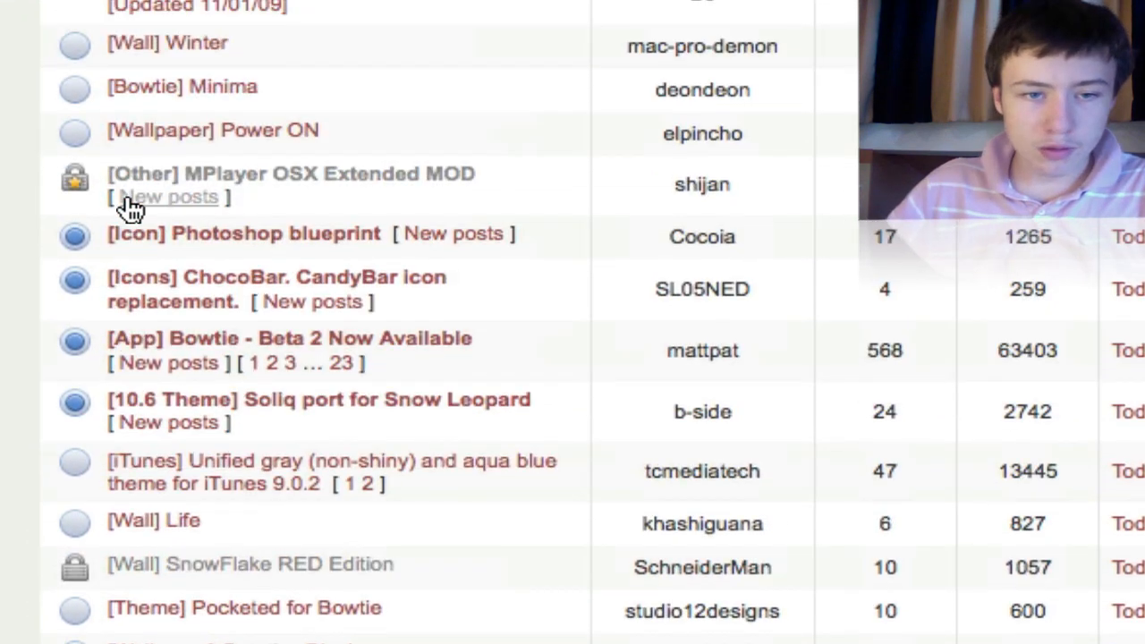
mouse_move(53, 71)
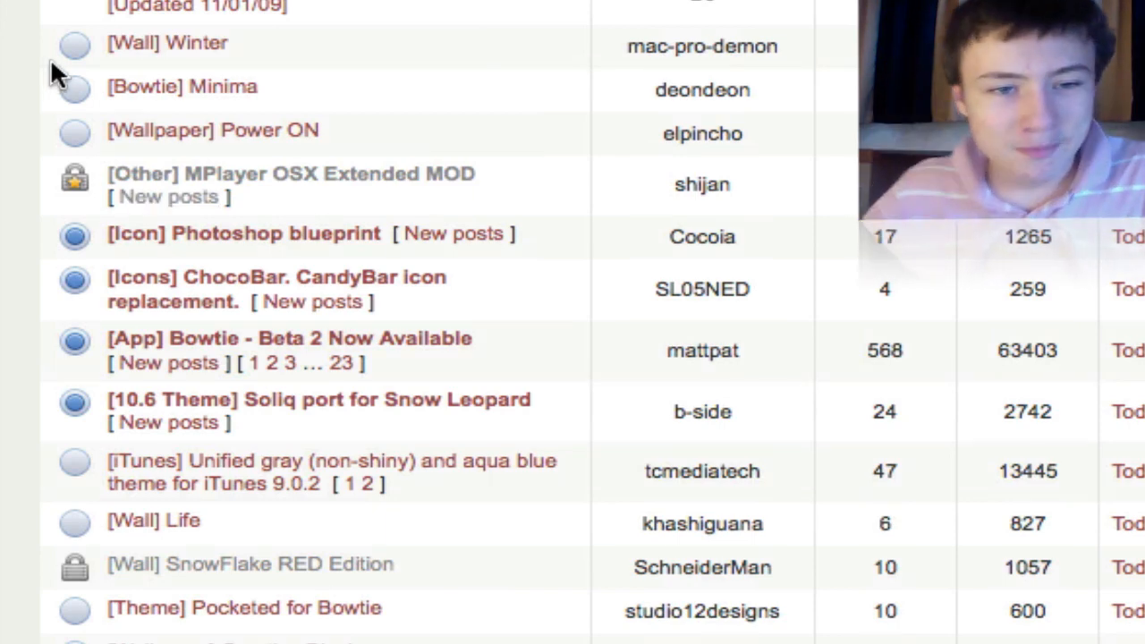
mouse_move(168, 43)
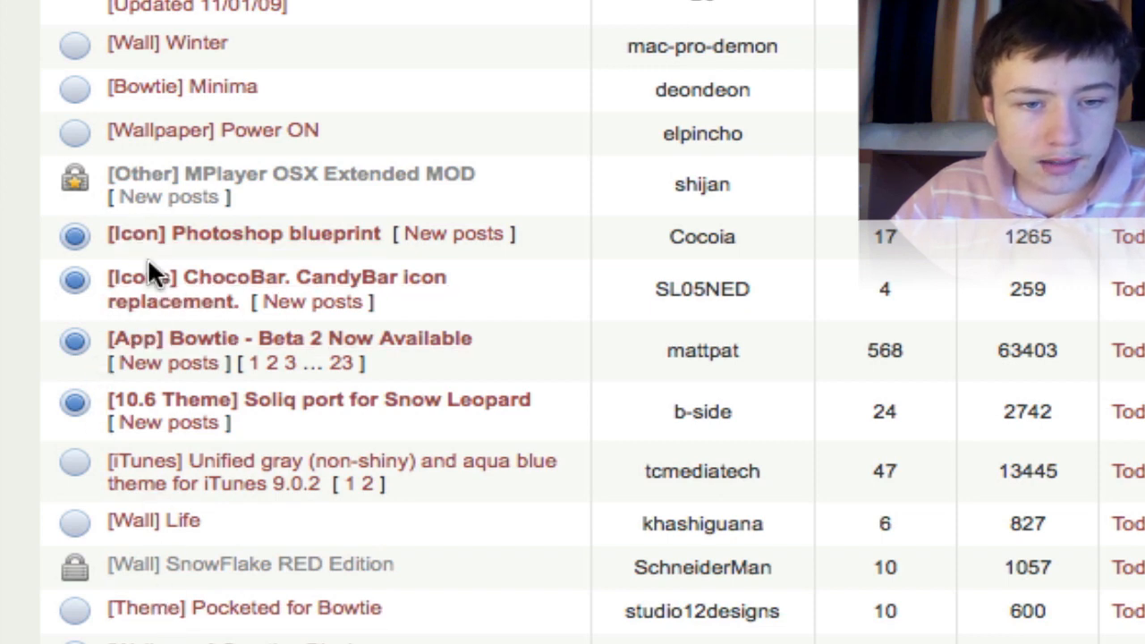
- Browse further down the Mac Releases topic list toward the pagination for page 2
scroll(down, 3)
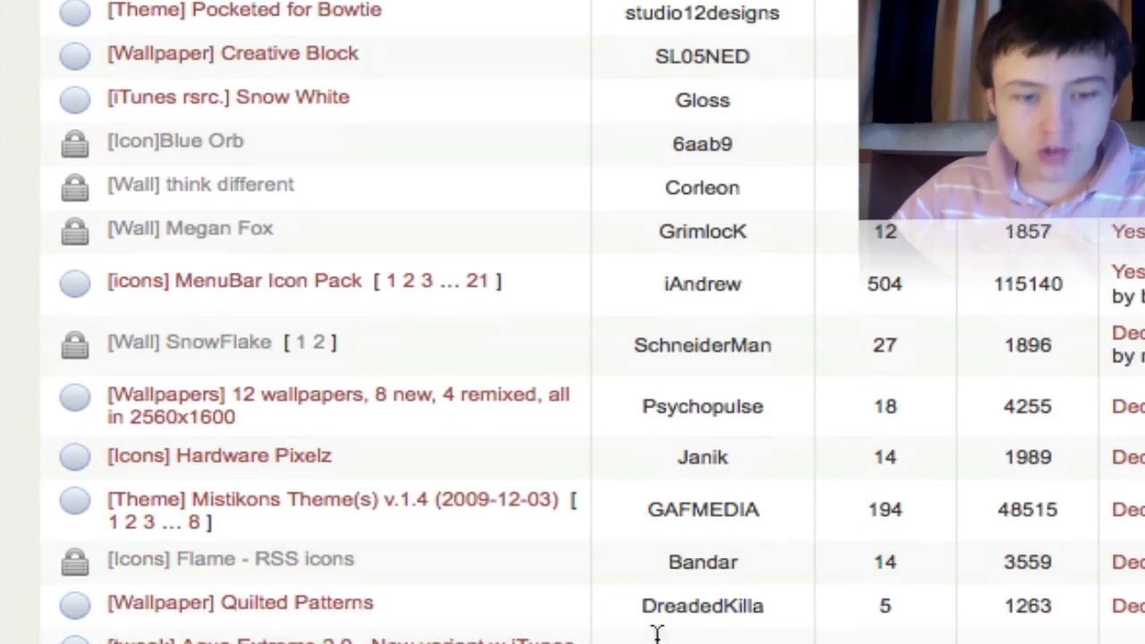
scroll(down, 3)
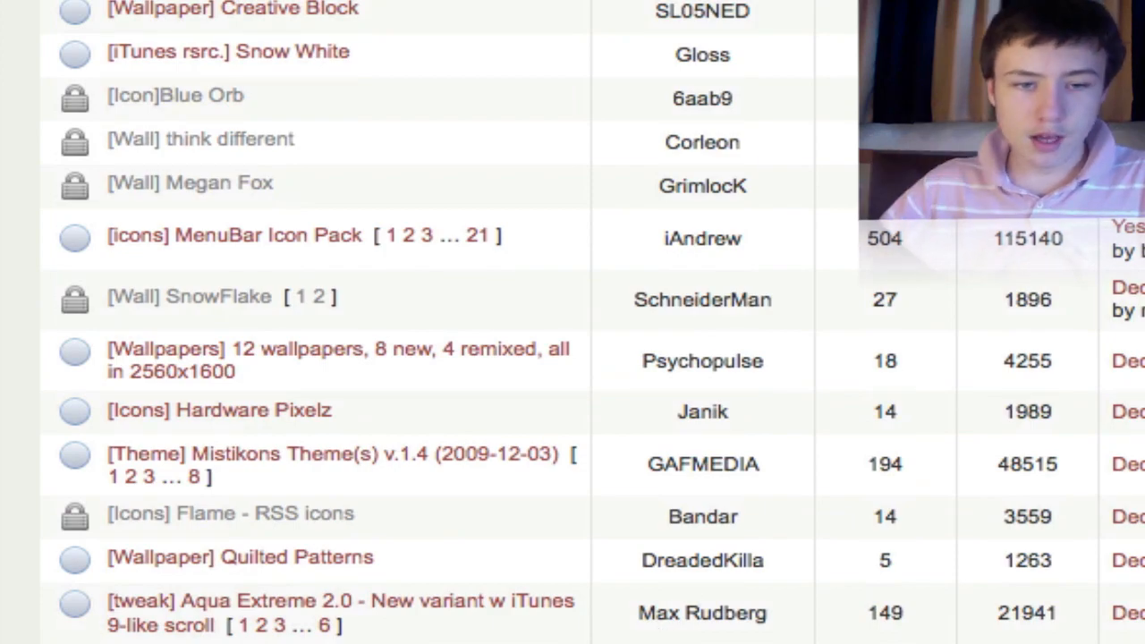
scroll(up, 3)
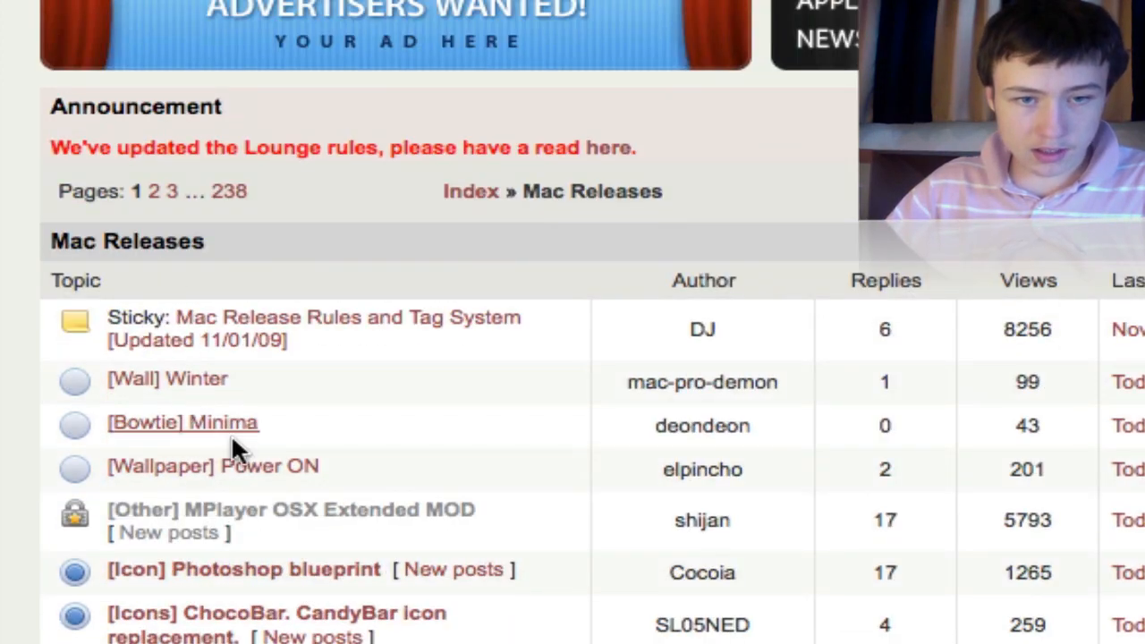
scroll(down, 3)
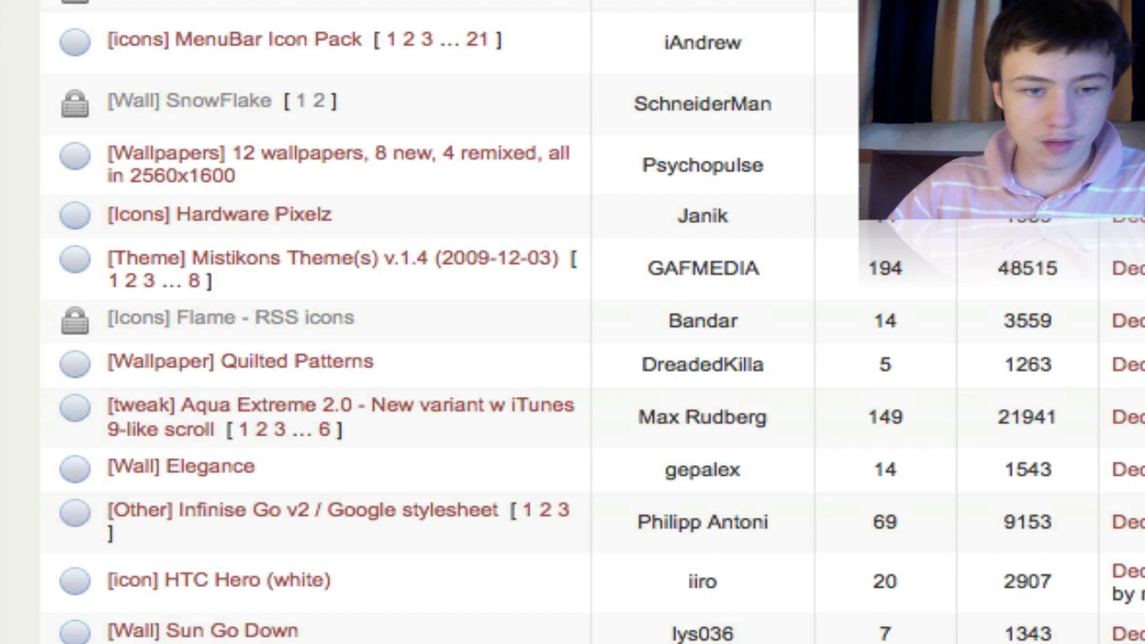
scroll(up, 3)
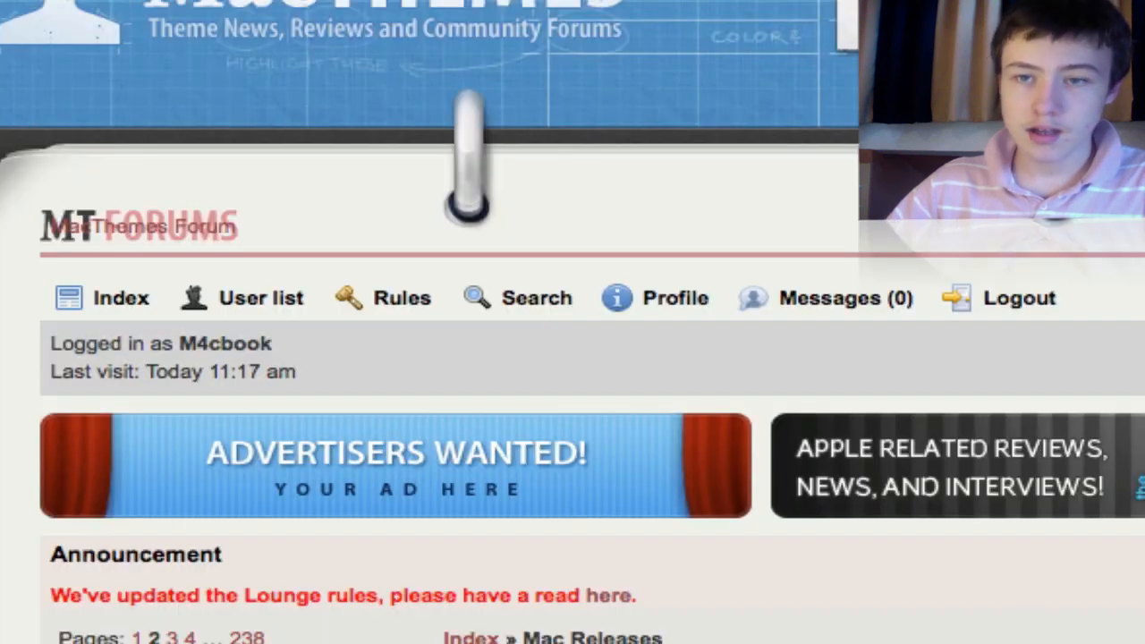
scroll(down, 3)
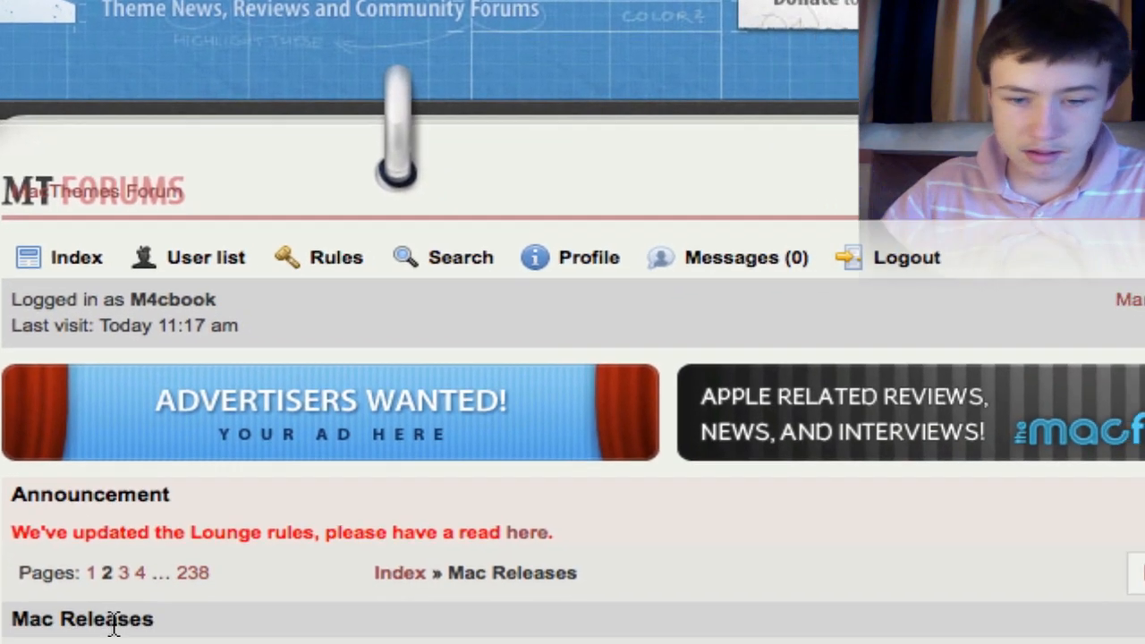
scroll(down, 3)
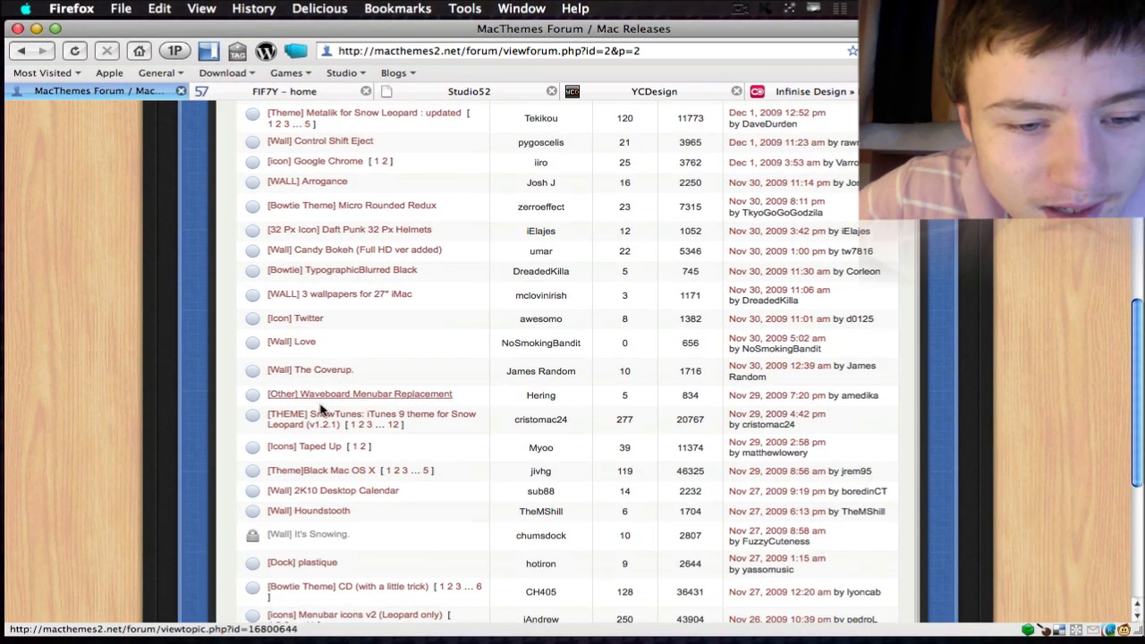
- Open the [Dock] plastique topic and view its blue Plastique dock preview image
scroll(down, 3)
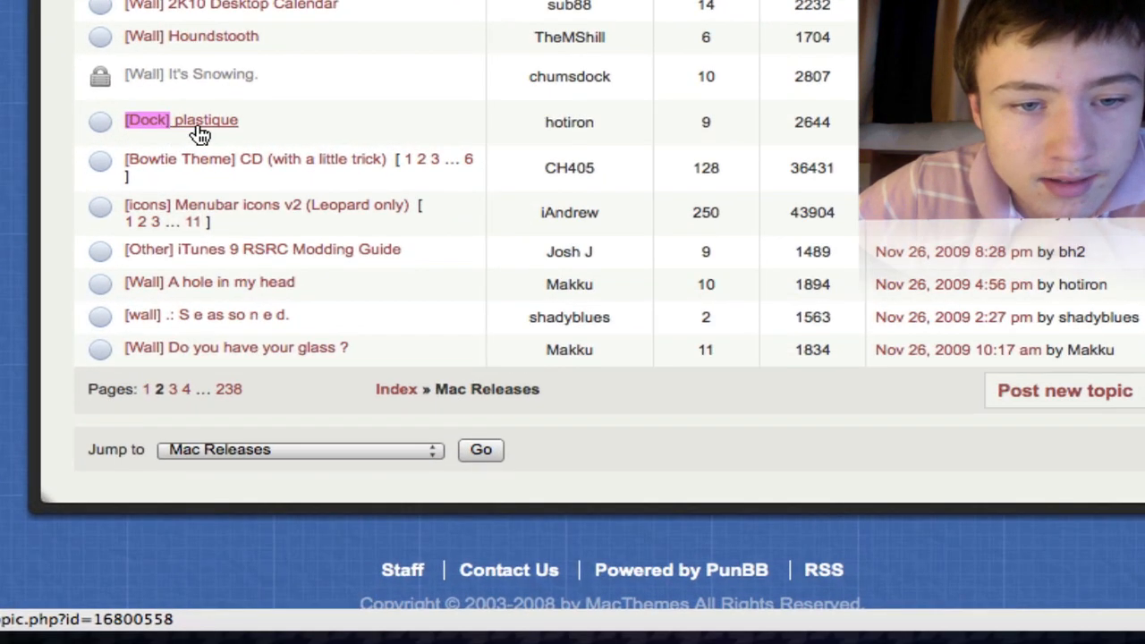
click(181, 118)
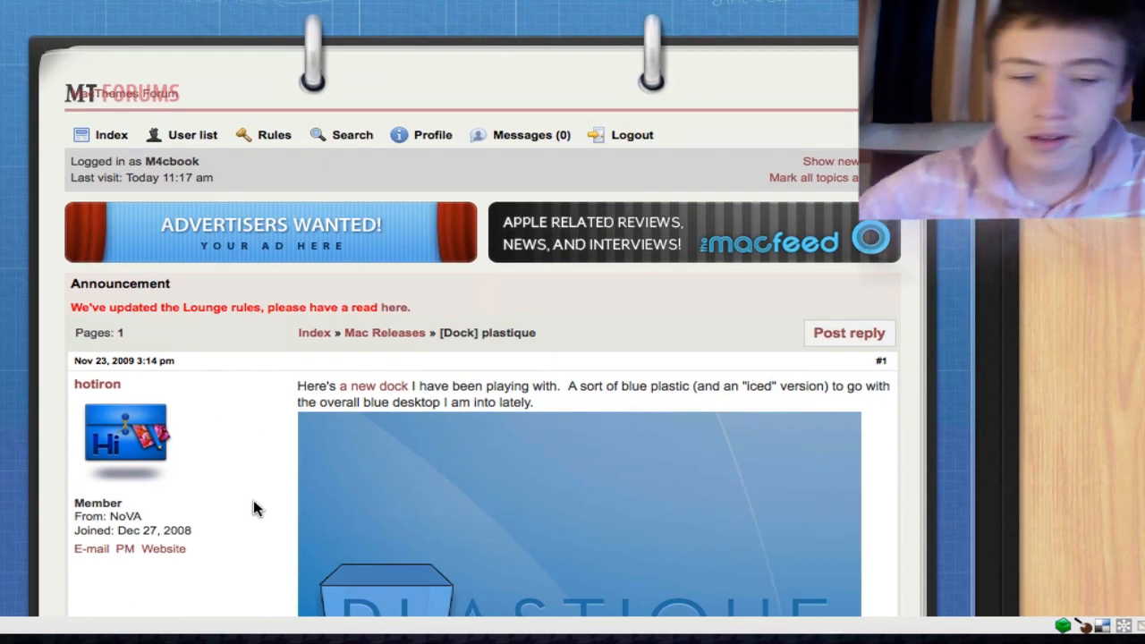
scroll(down, 3)
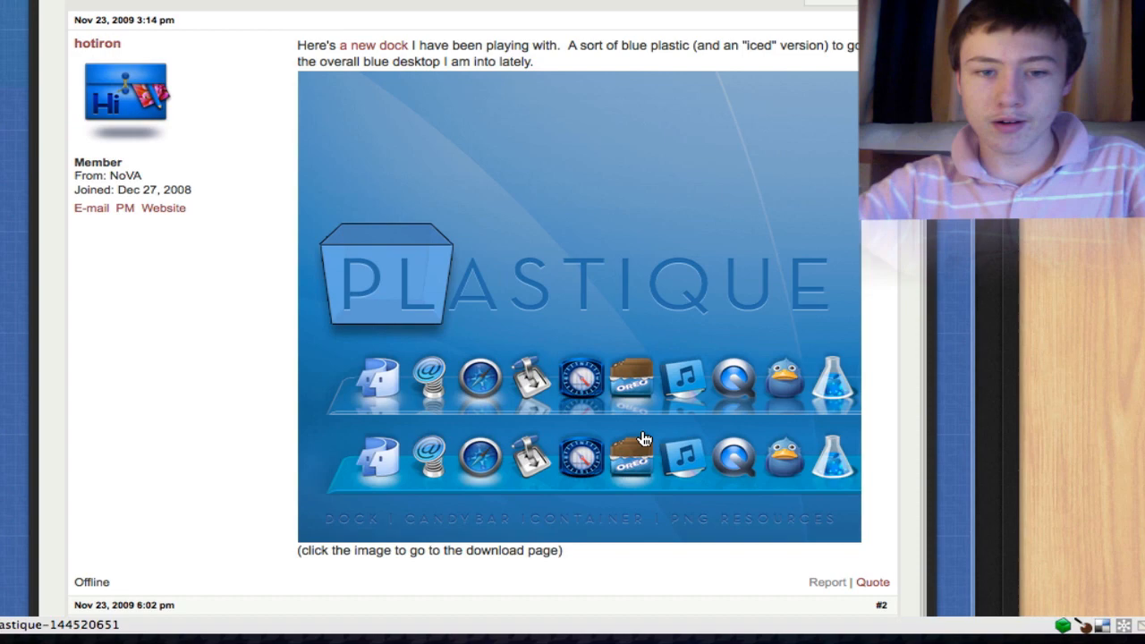
scroll(up, 3)
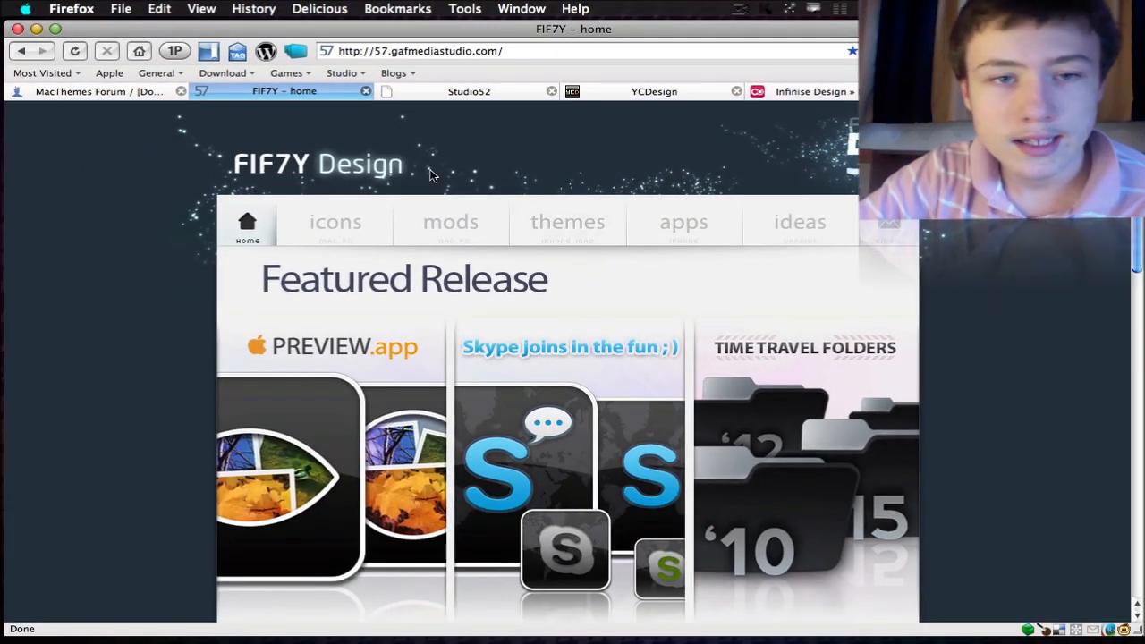
mouse_move(290, 169)
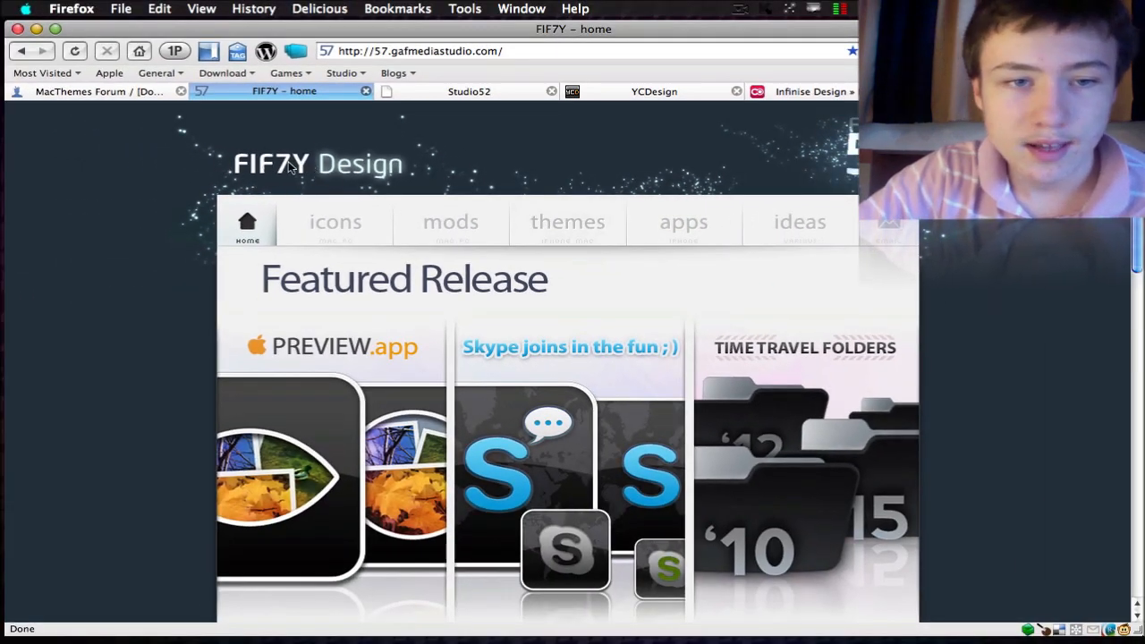
- Switch to the FIF7Y Design tab and go to its icons section
click(420, 50)
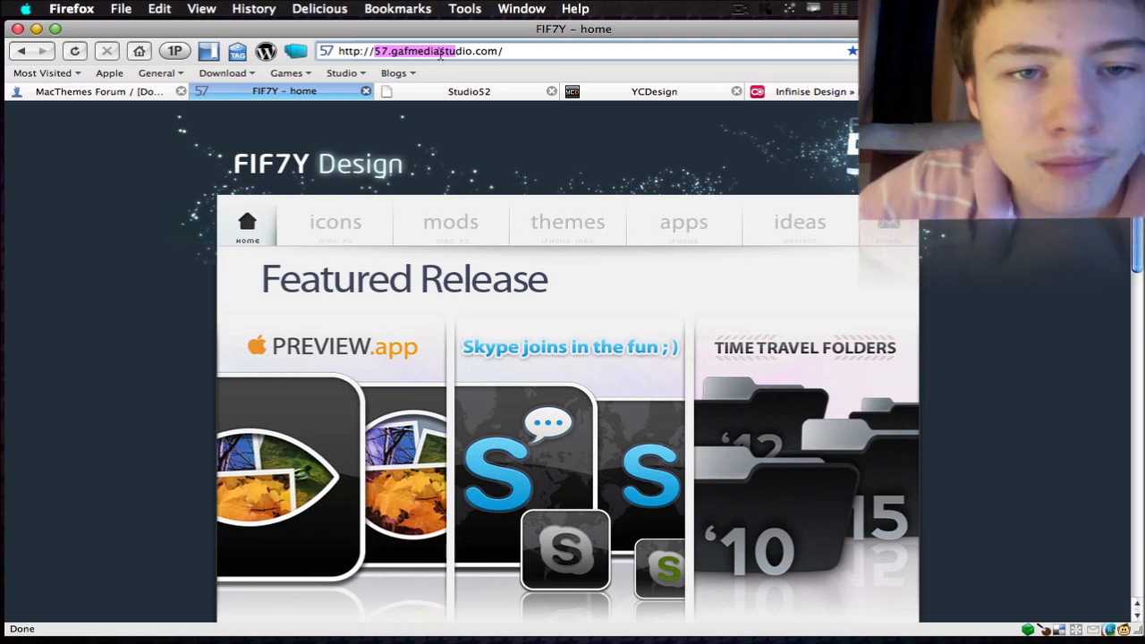
mouse_move(336, 222)
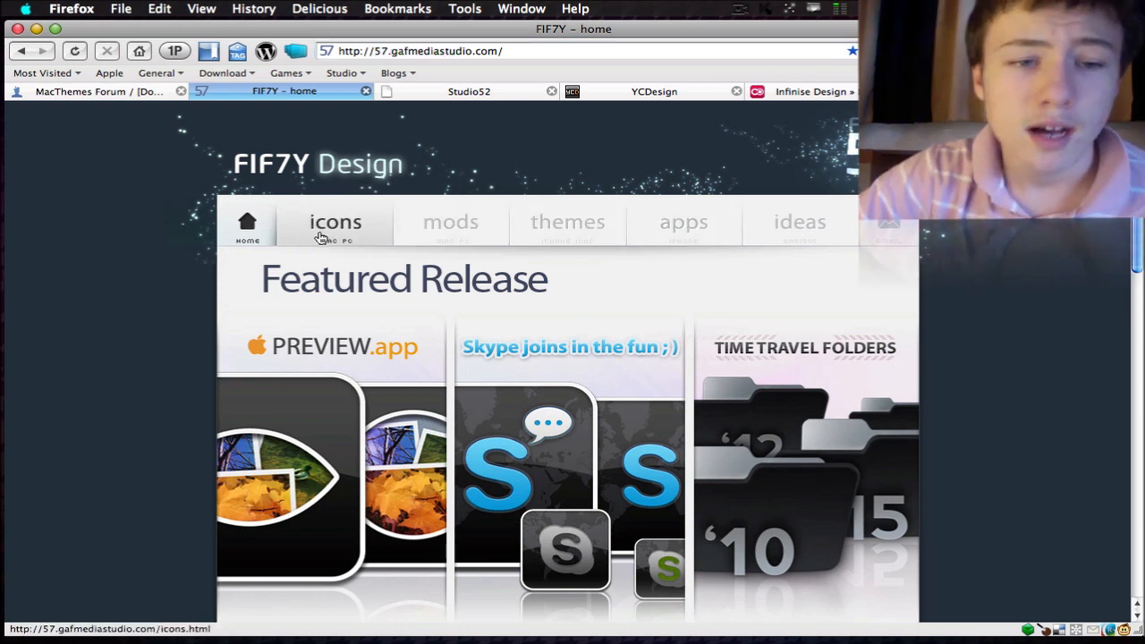
click(336, 222)
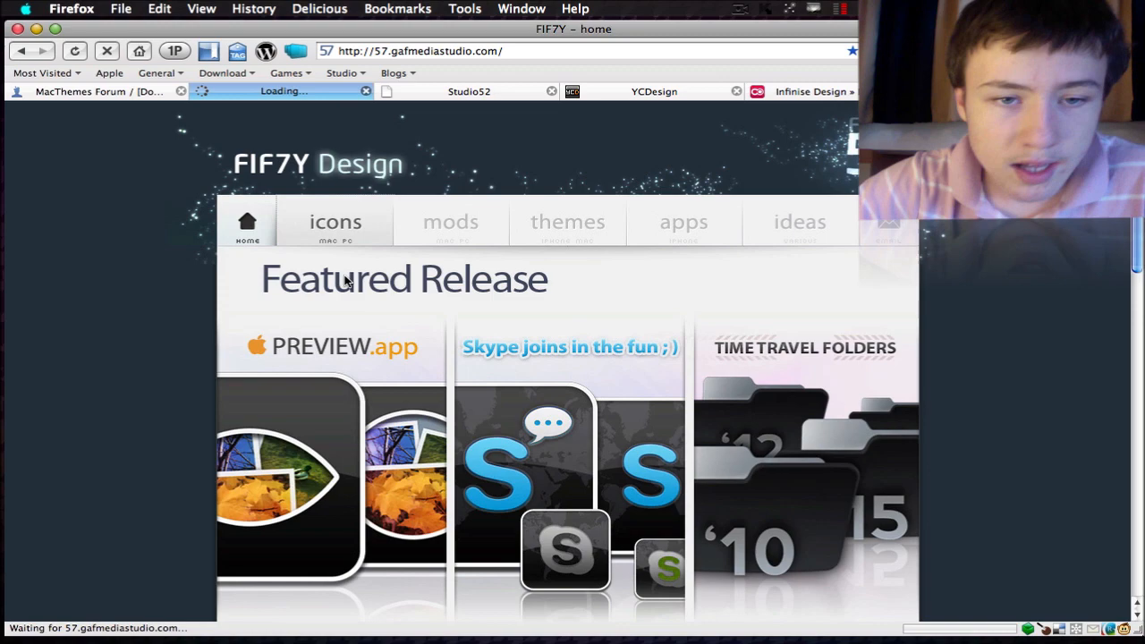
- Browse the FIF7Y icon sets from Mistikons '09 through Safari Alt to Adobe Suite
click(336, 222)
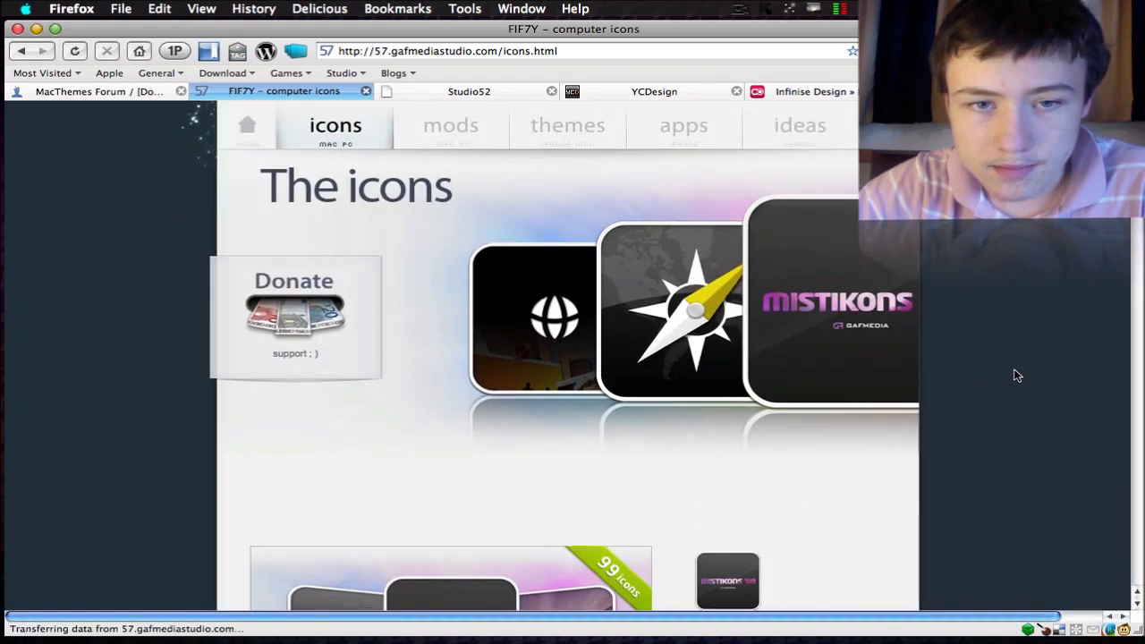
scroll(down, 3)
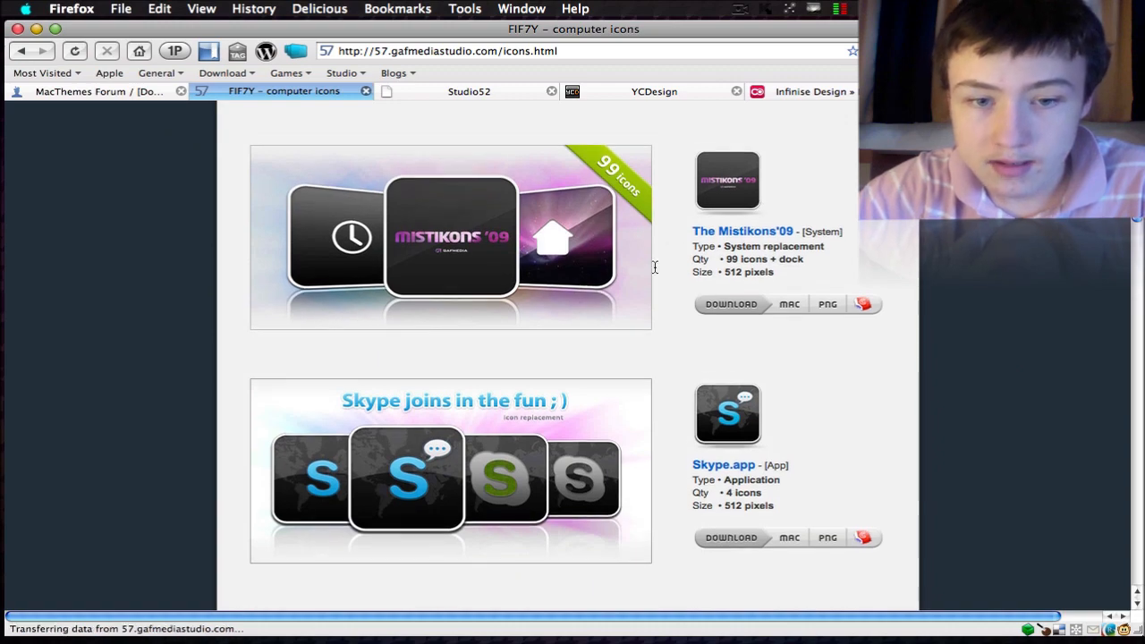
scroll(down, 3)
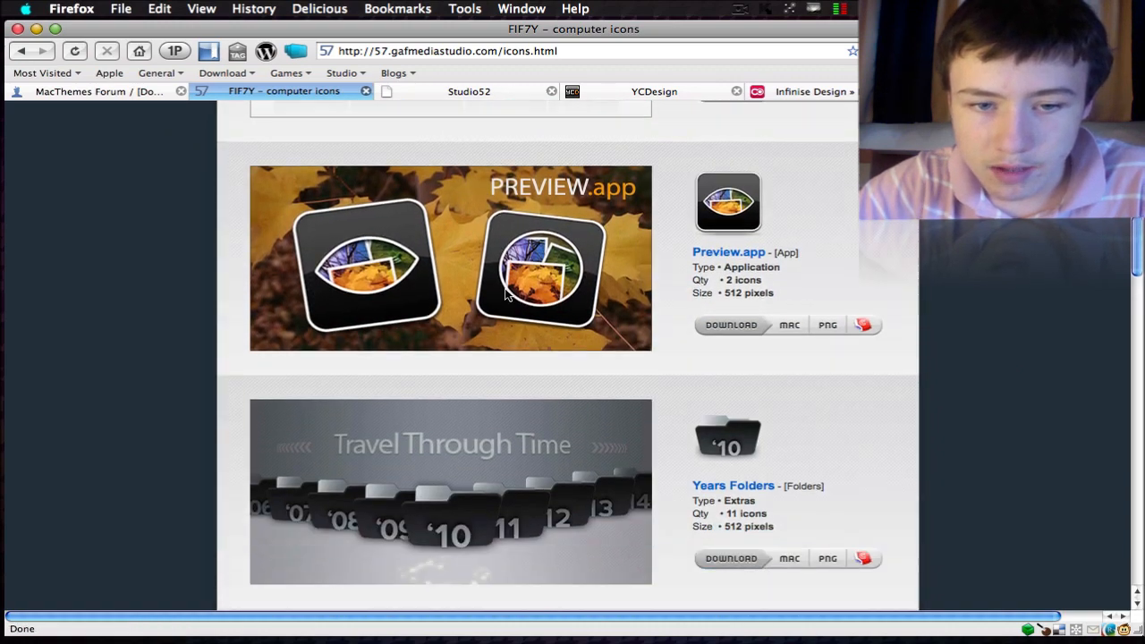
scroll(down, 3)
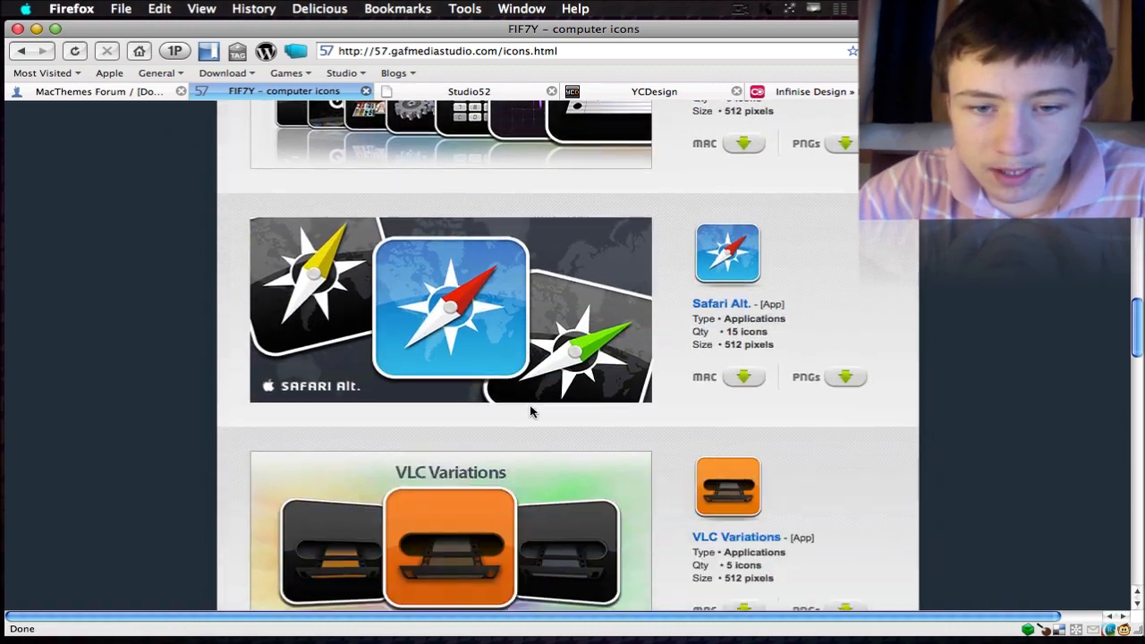
scroll(down, 3)
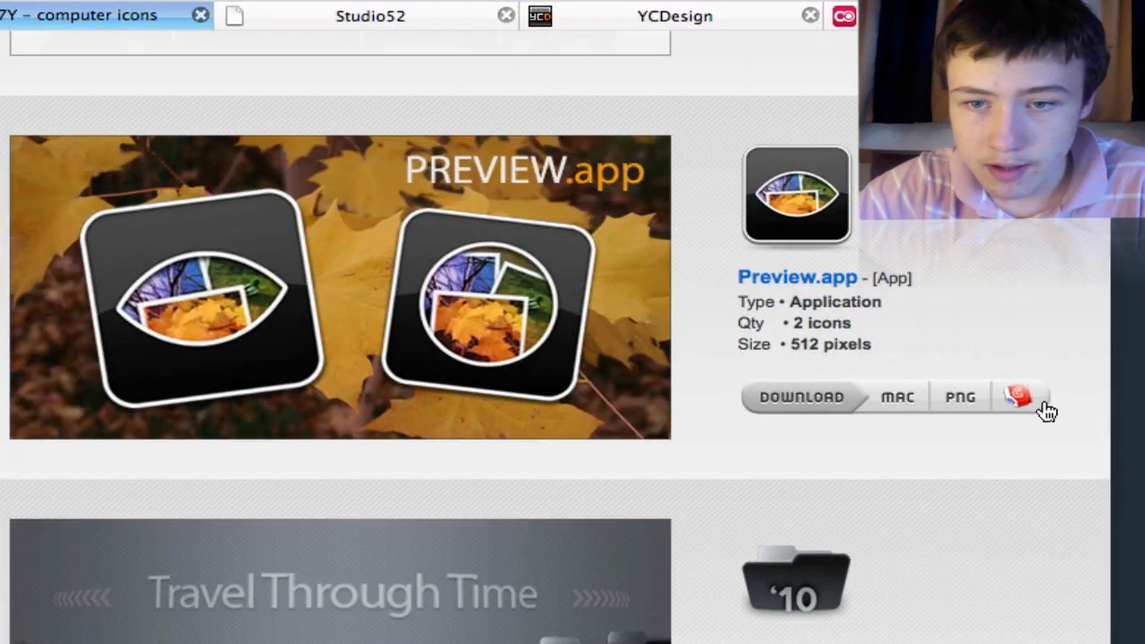
scroll(down, 3)
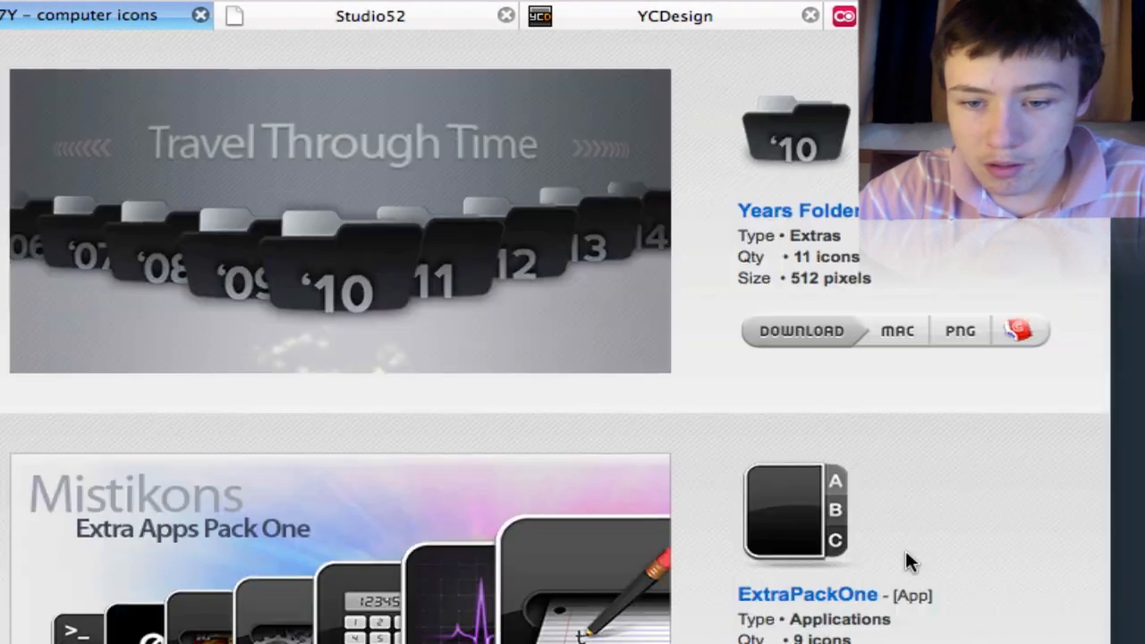
scroll(down, 3)
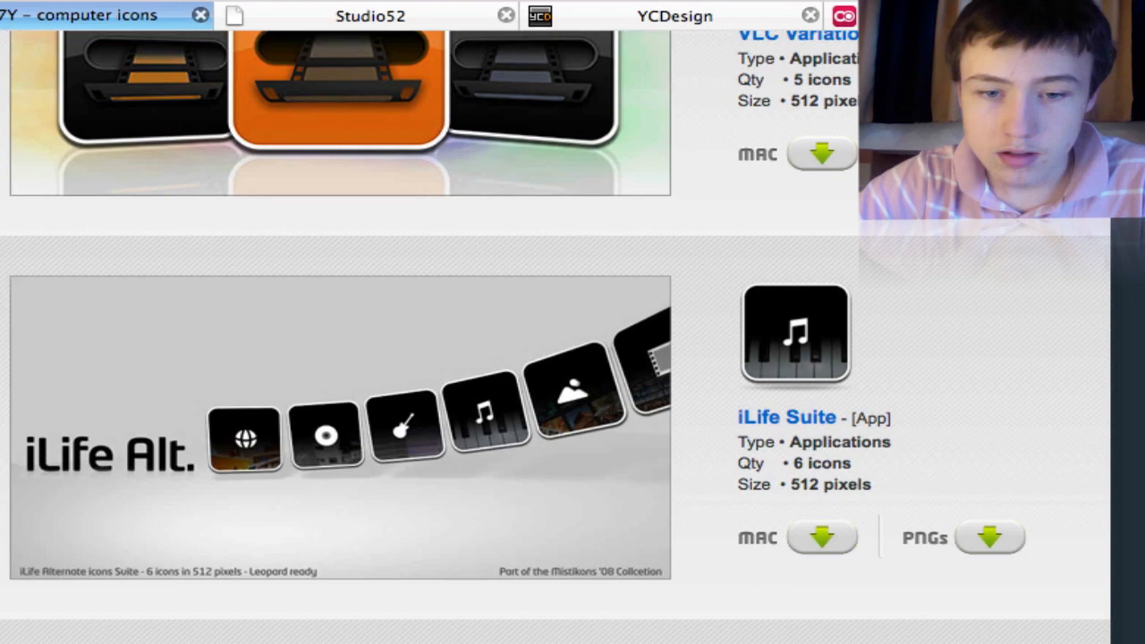
scroll(down, 3)
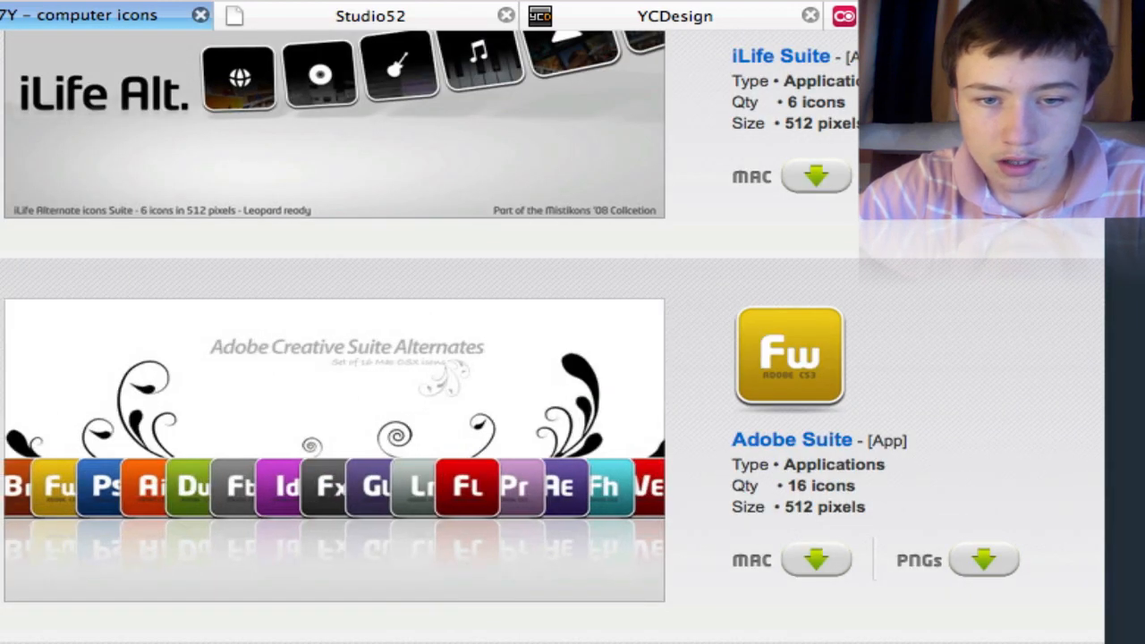
scroll(down, 3)
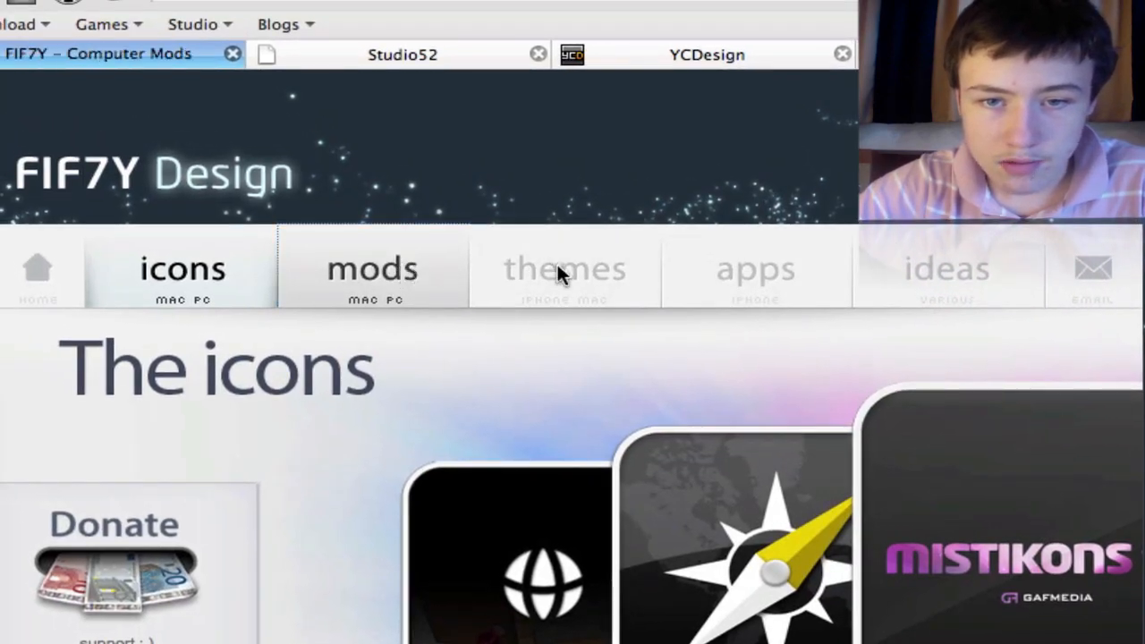
- Visit FIF7Y's mods and themes sections and scroll through the design concepts
click(372, 269)
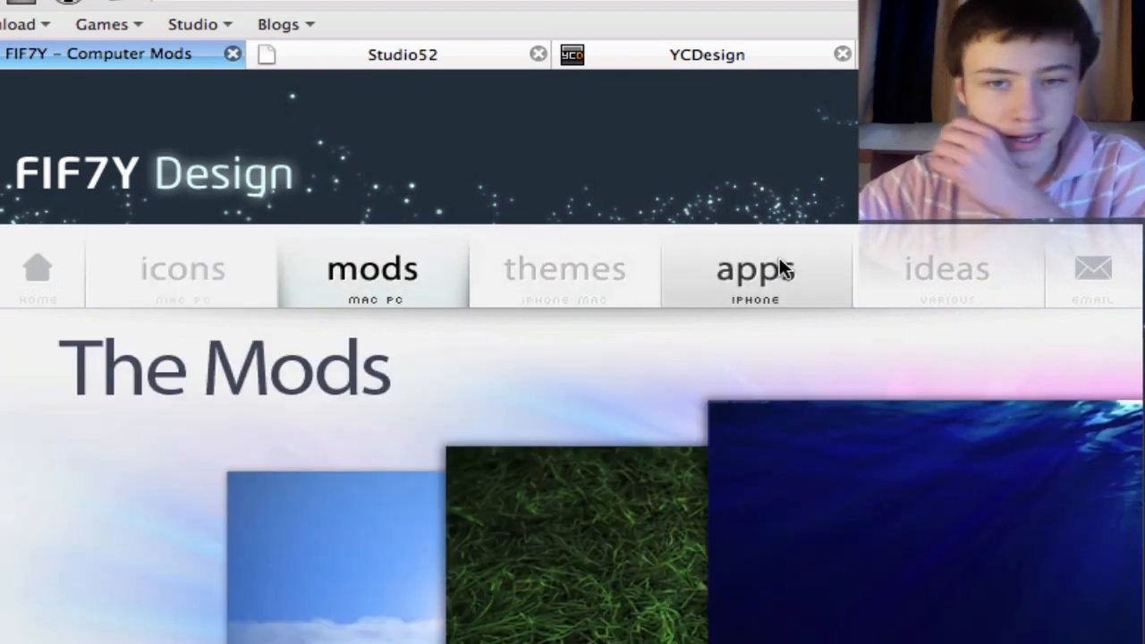
click(755, 269)
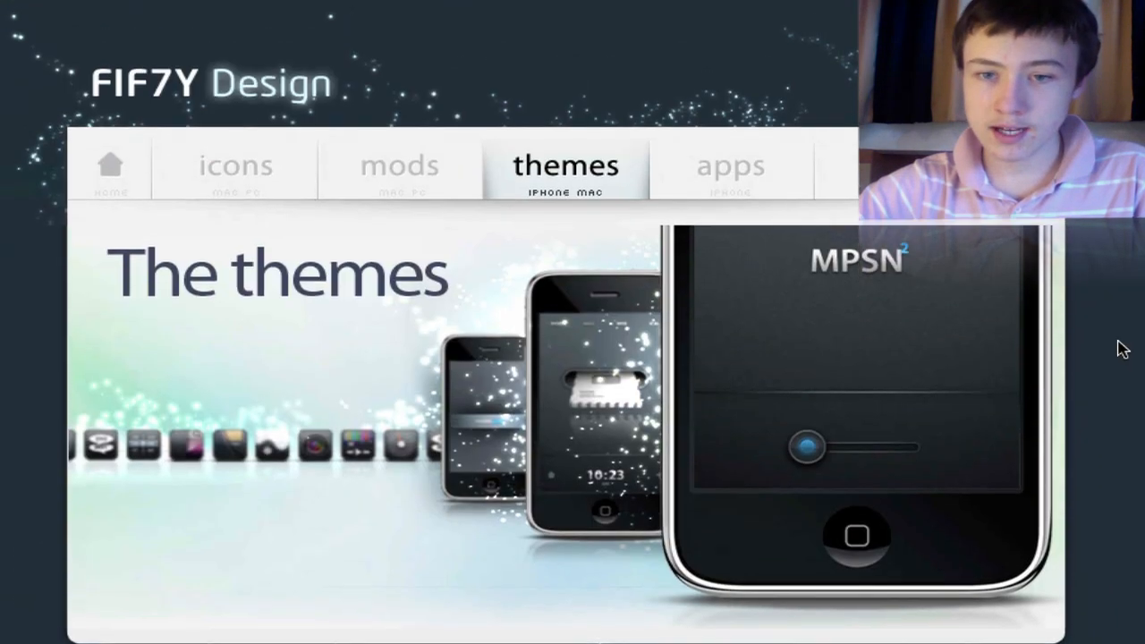
scroll(down, 3)
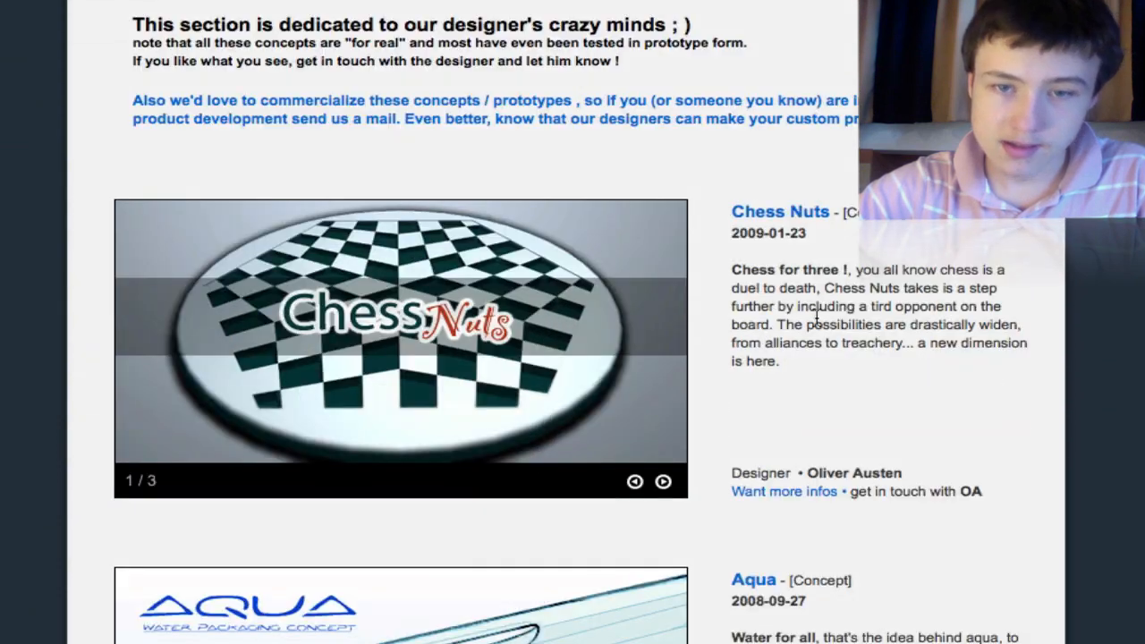
scroll(down, 3)
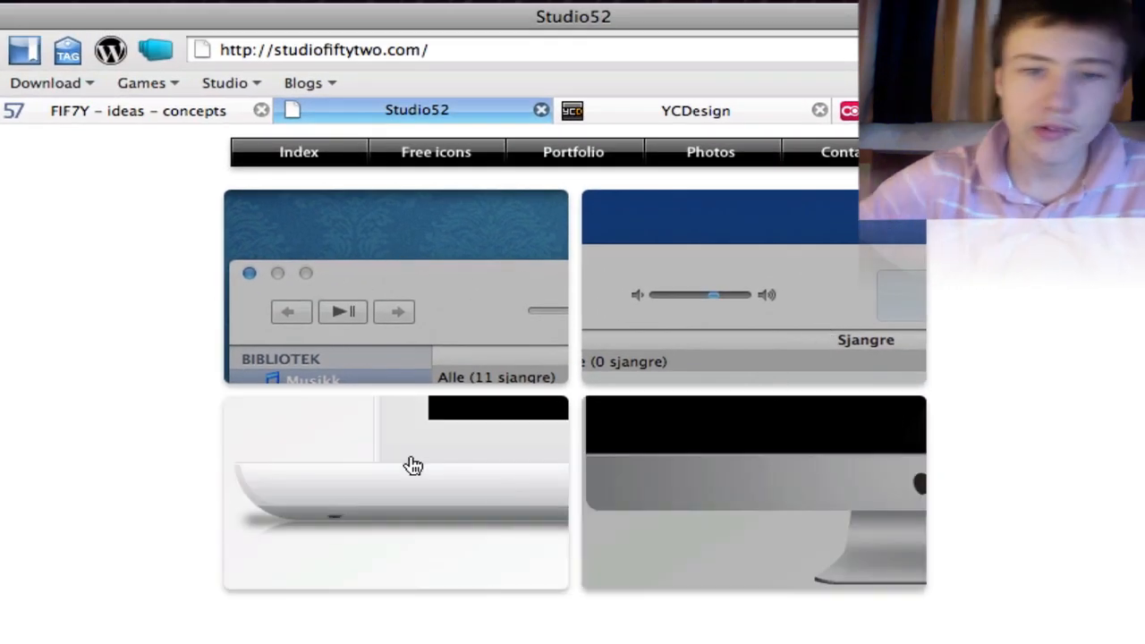
mouse_move(433, 301)
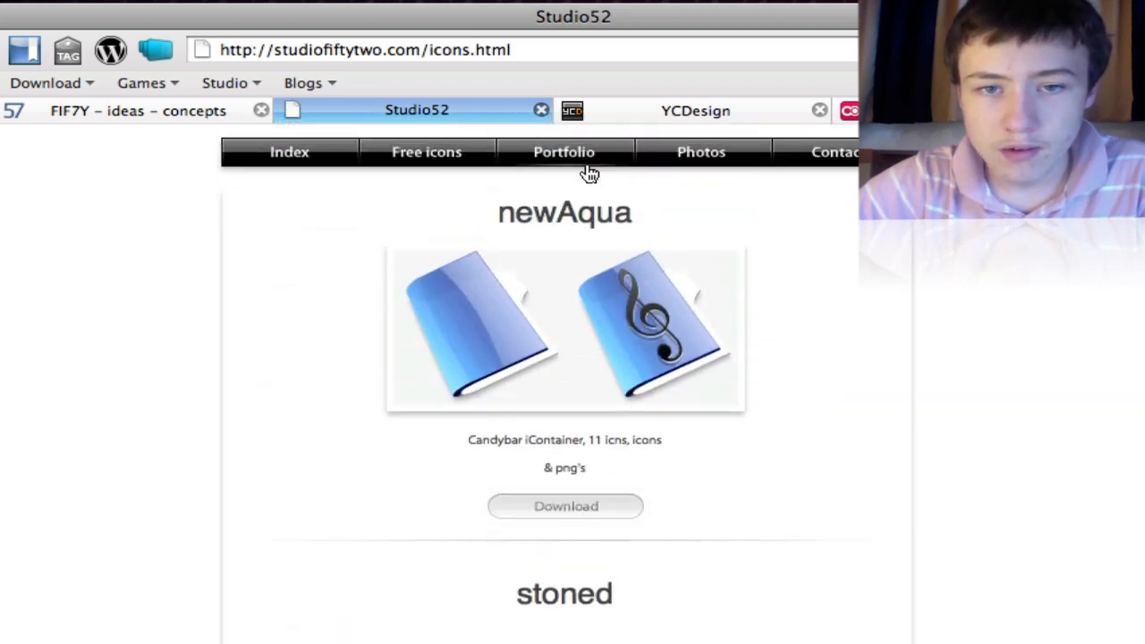
- View Studio52's portfolio and index pages, then move over to the YCDesign site
click(564, 150)
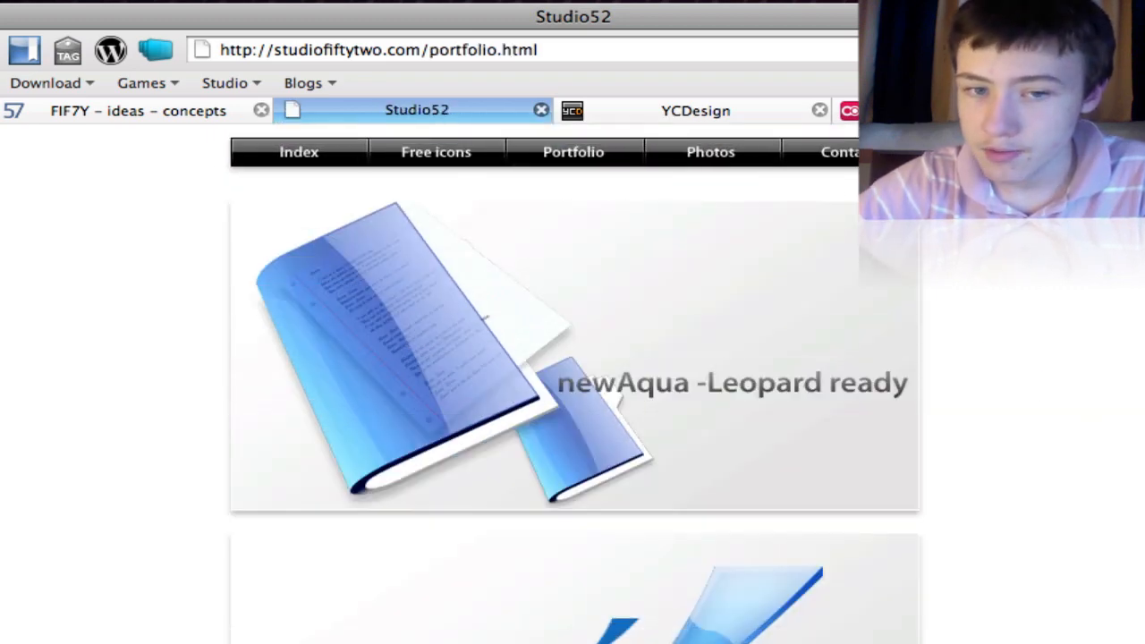
click(299, 150)
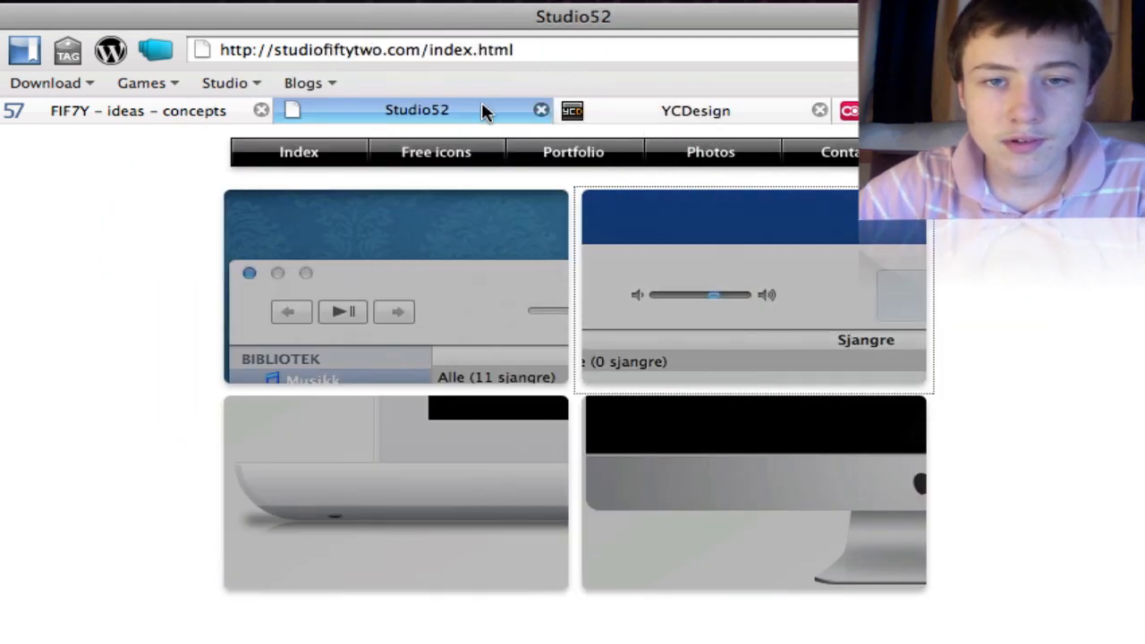
click(696, 111)
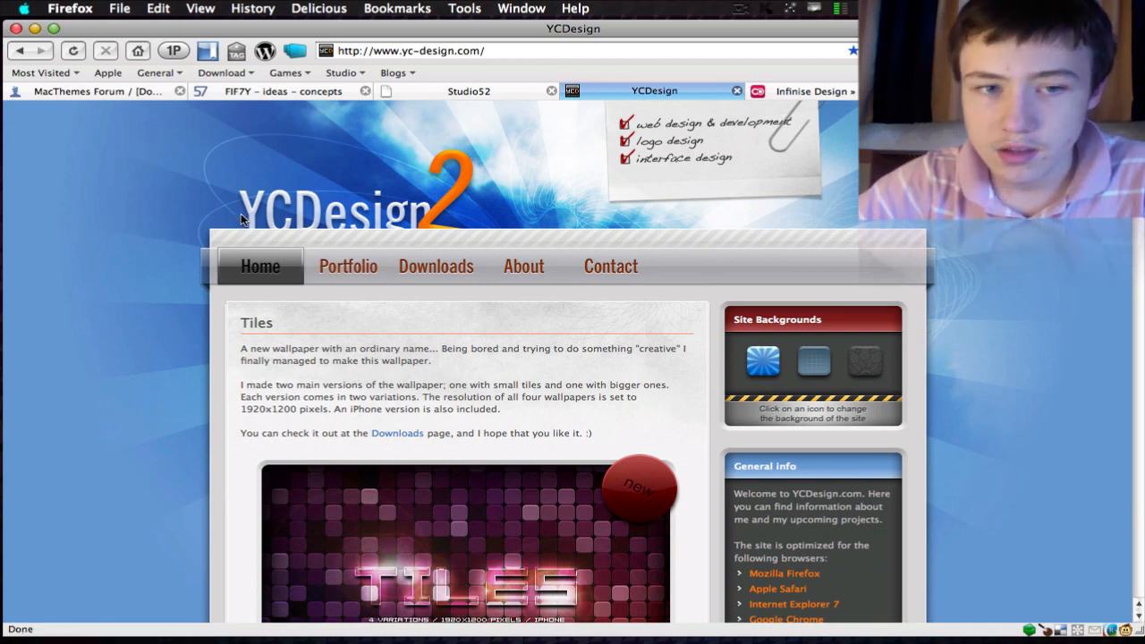
- Read down the YCDesign home page wallpaper posts and try a different background swatch
scroll(down, 3)
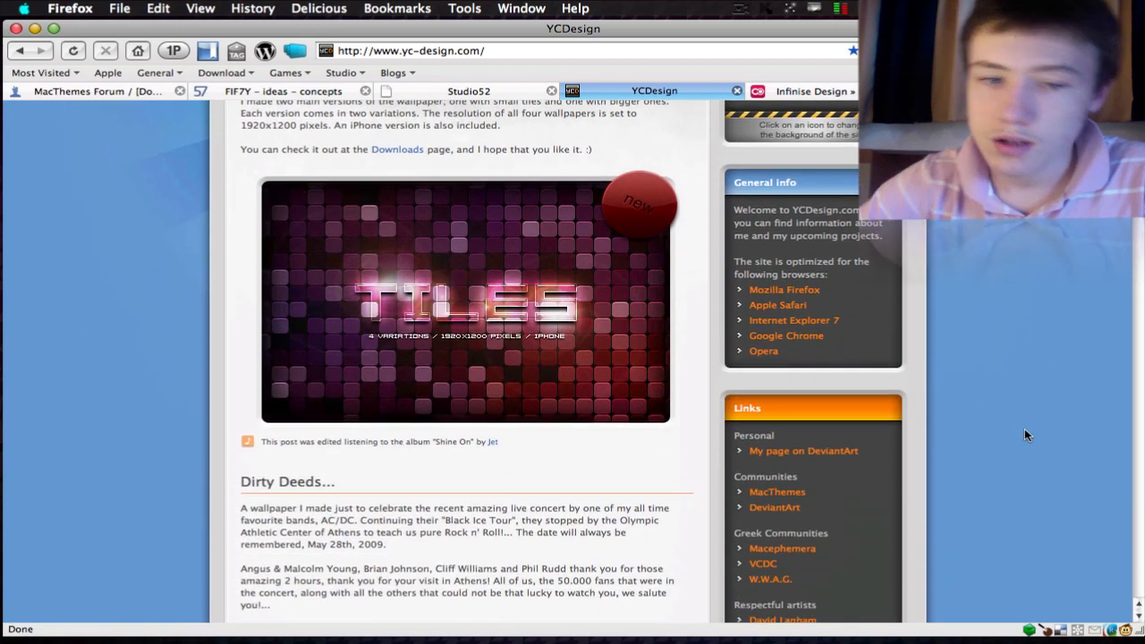
scroll(down, 3)
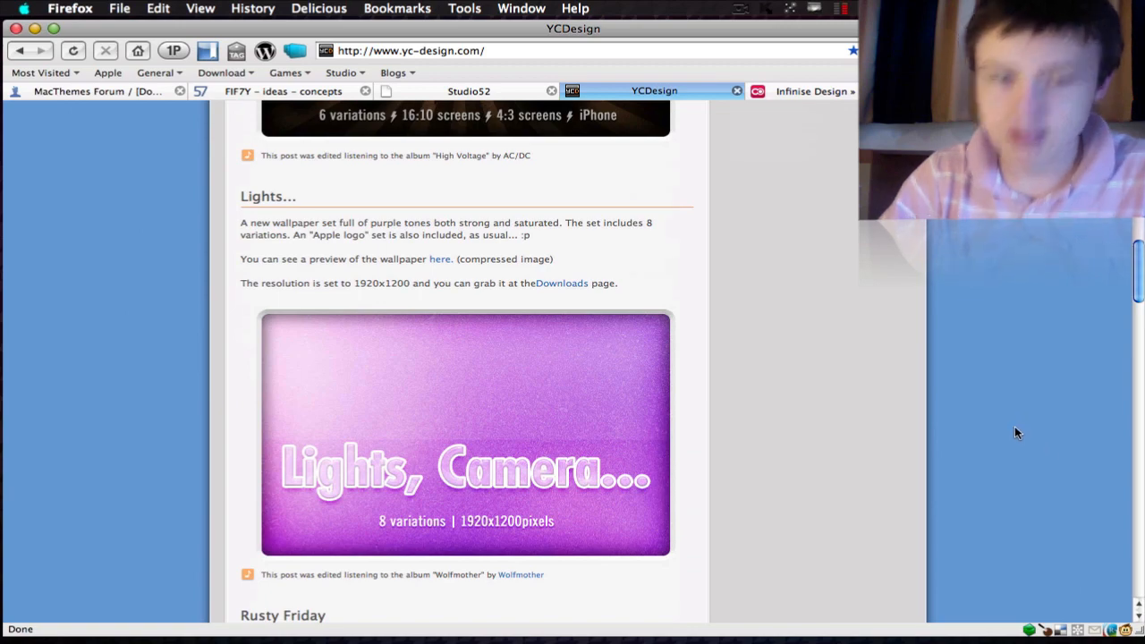
scroll(down, 3)
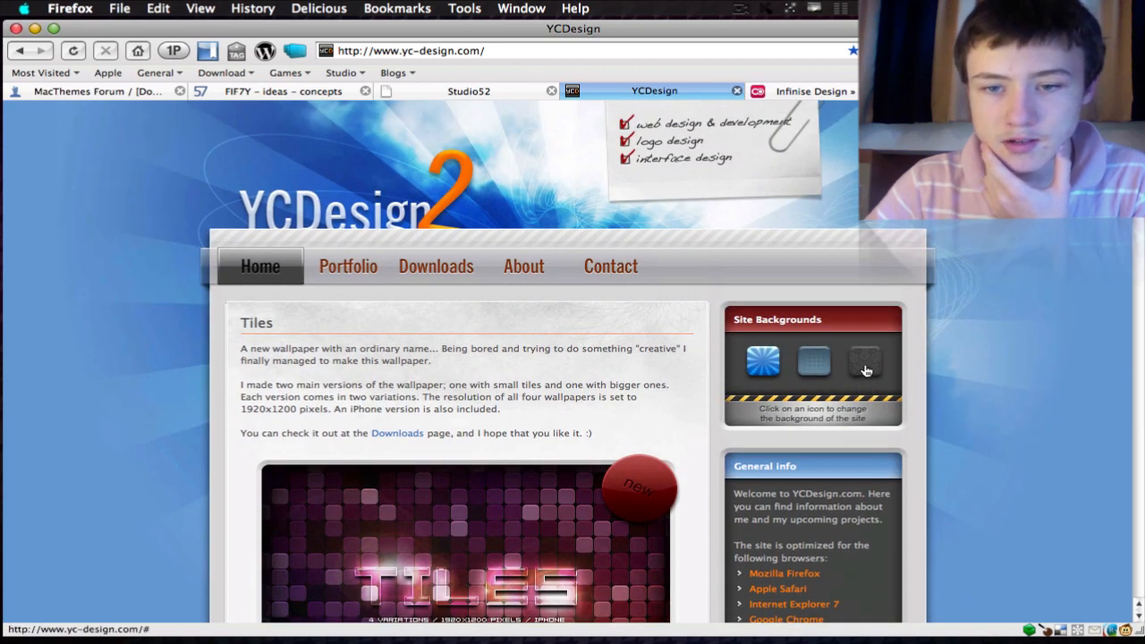
click(762, 362)
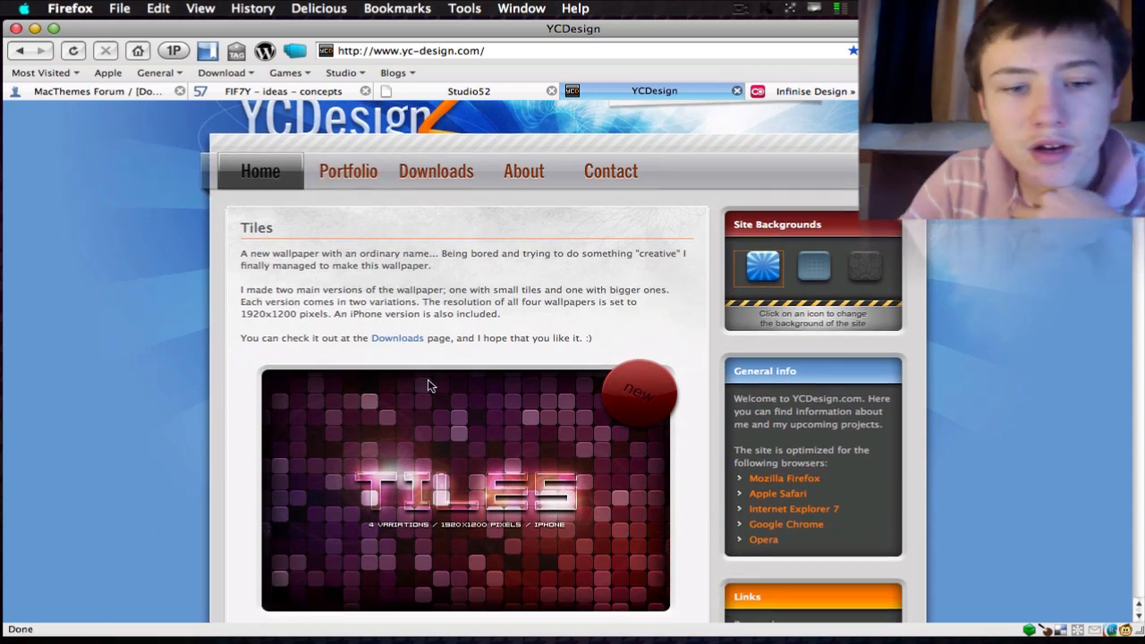
- Go to YCDesign's Downloads page and look through its wallpaper list
scroll(down, 3)
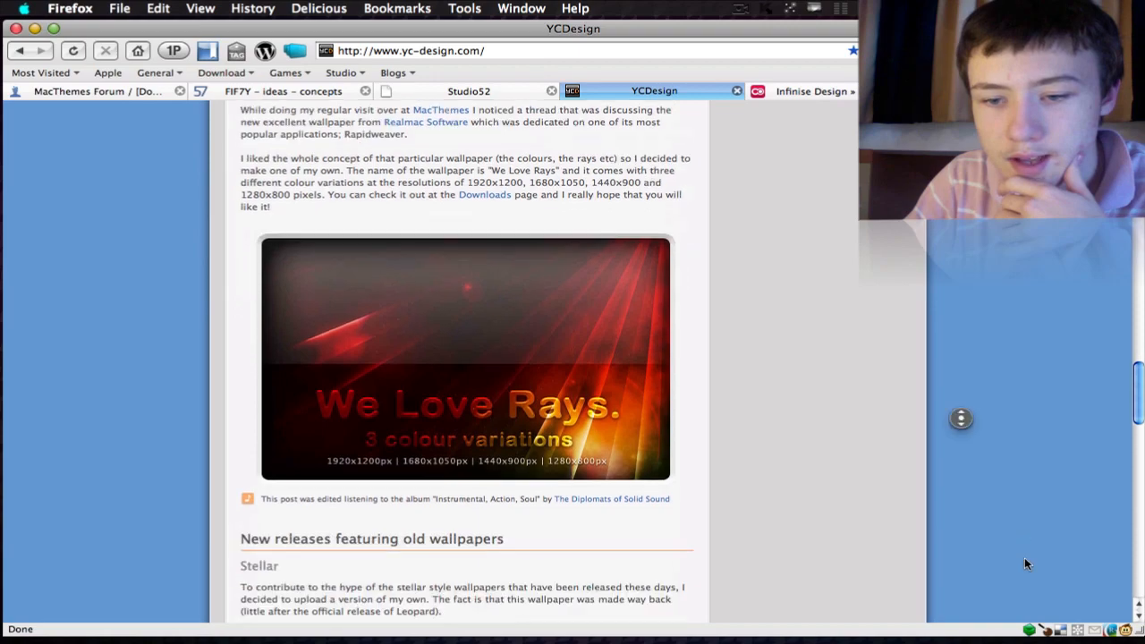
click(436, 233)
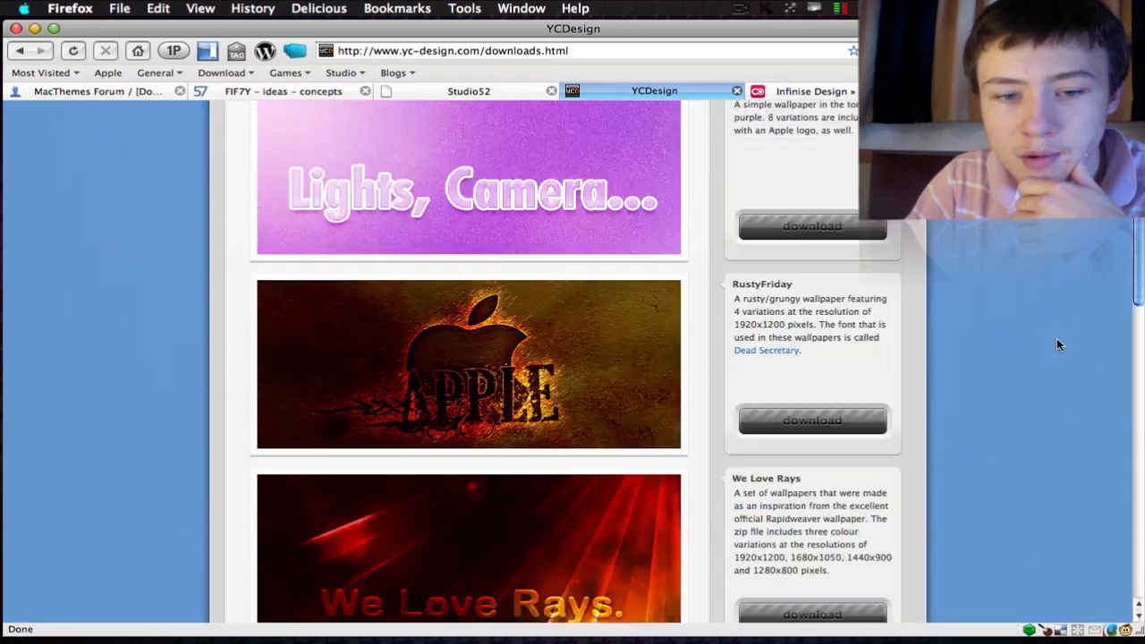
scroll(down, 3)
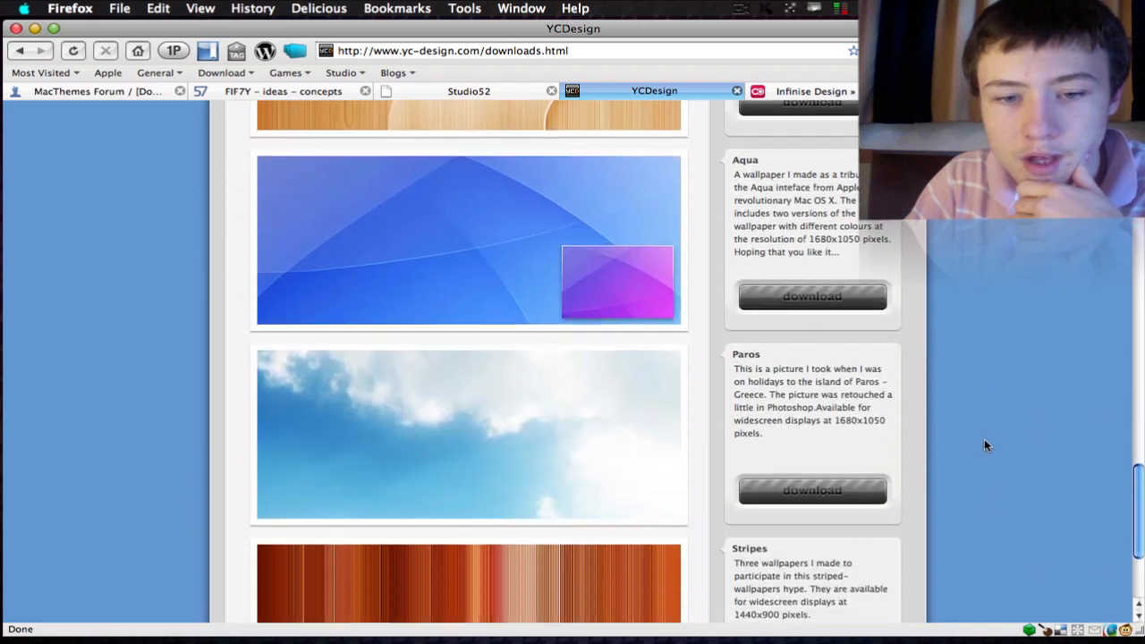
- Browse YCDesign's portfolio of freelance projects, then move to the Infinise Design site
click(347, 264)
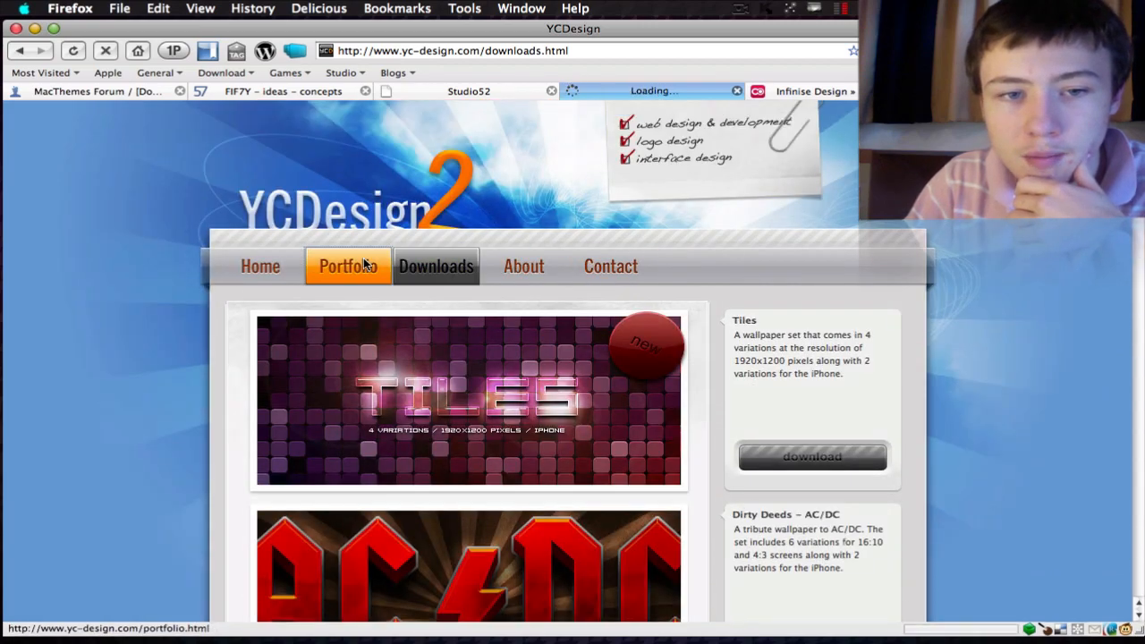
click(347, 265)
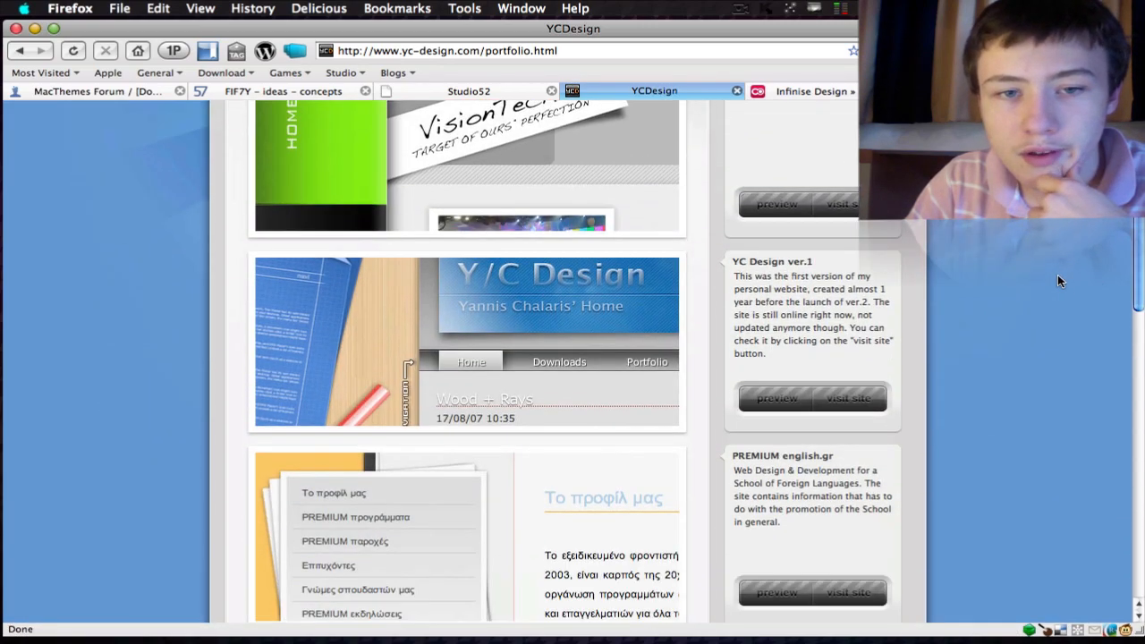
scroll(down, 3)
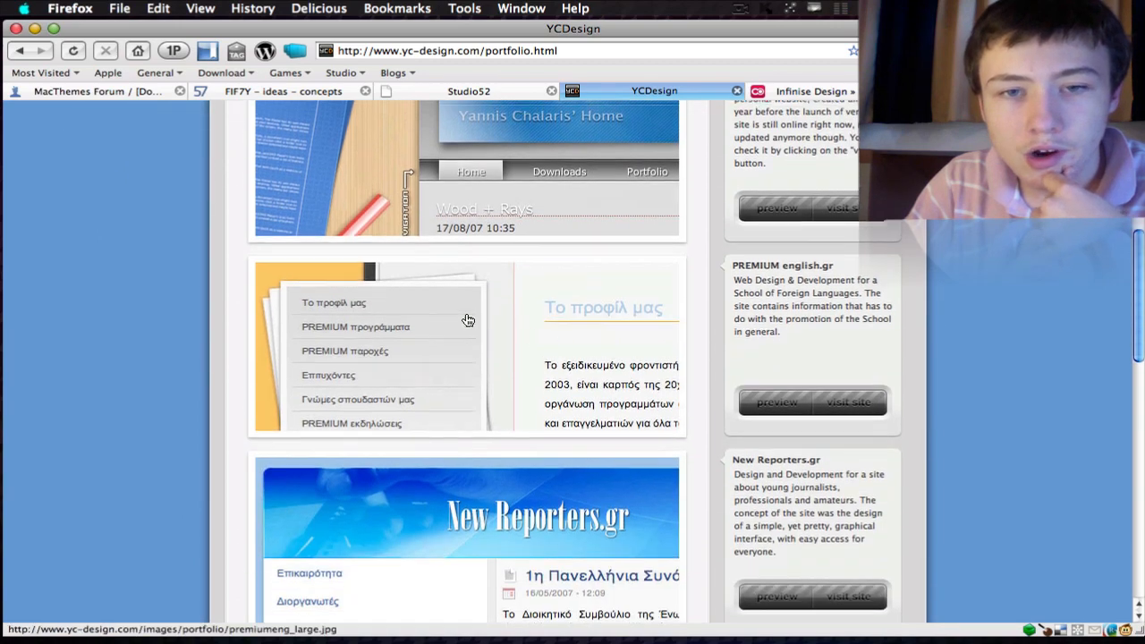
scroll(down, 3)
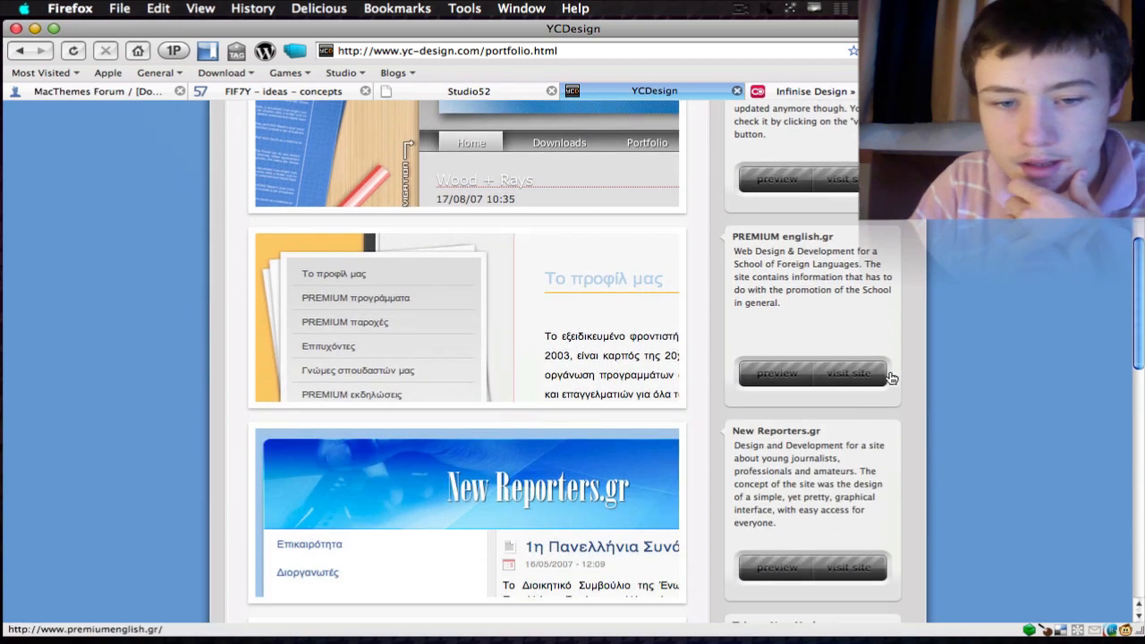
scroll(down, 3)
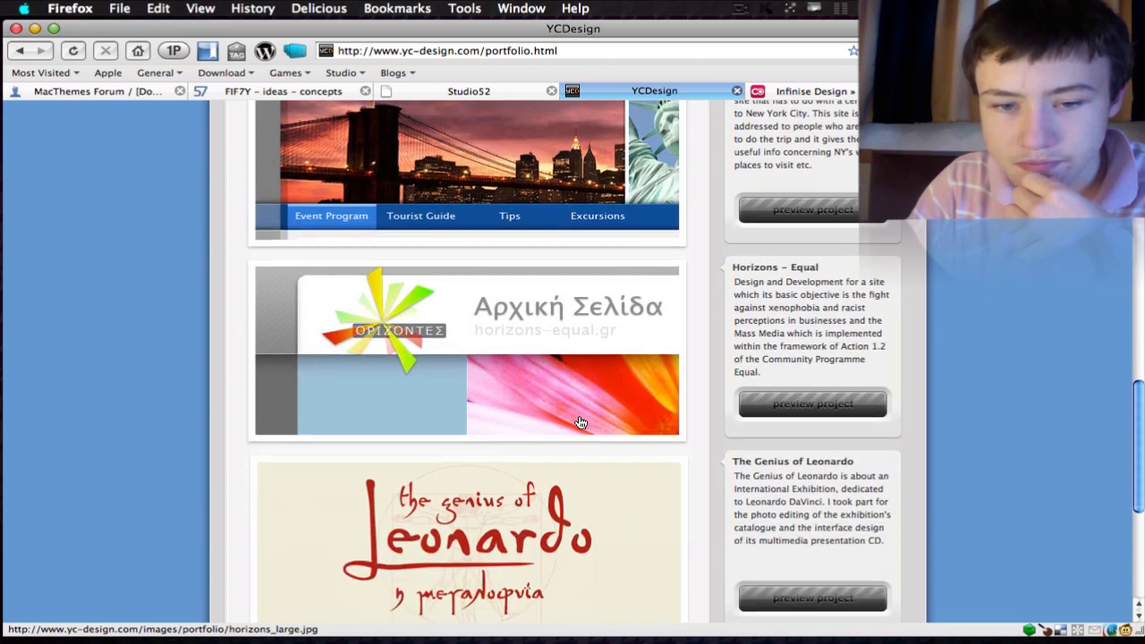
scroll(up, 3)
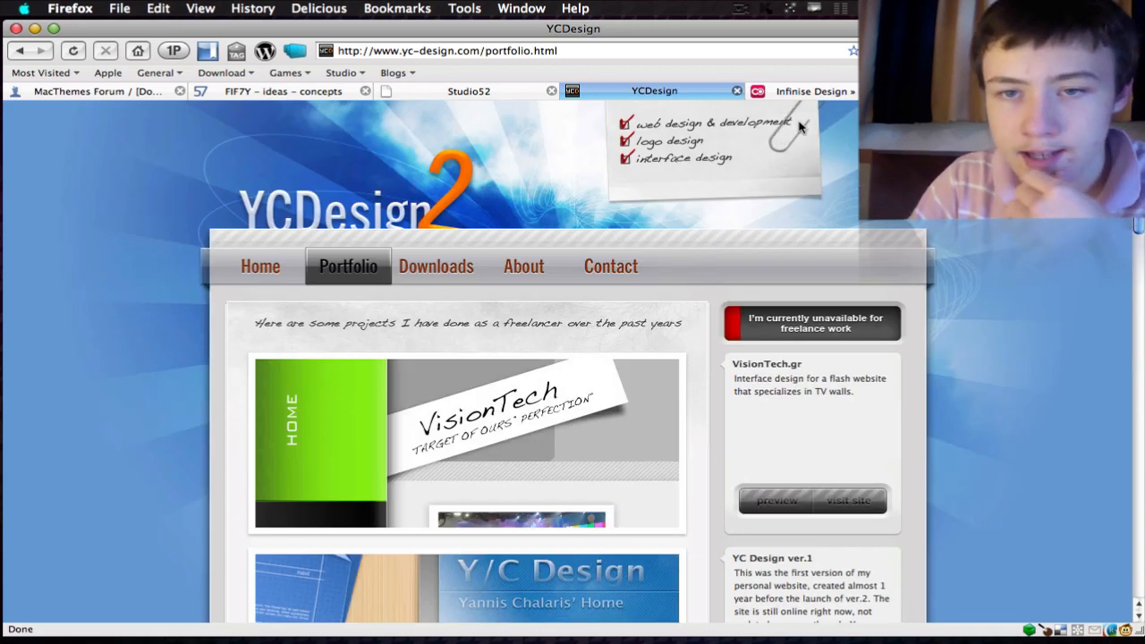
mouse_move(694, 134)
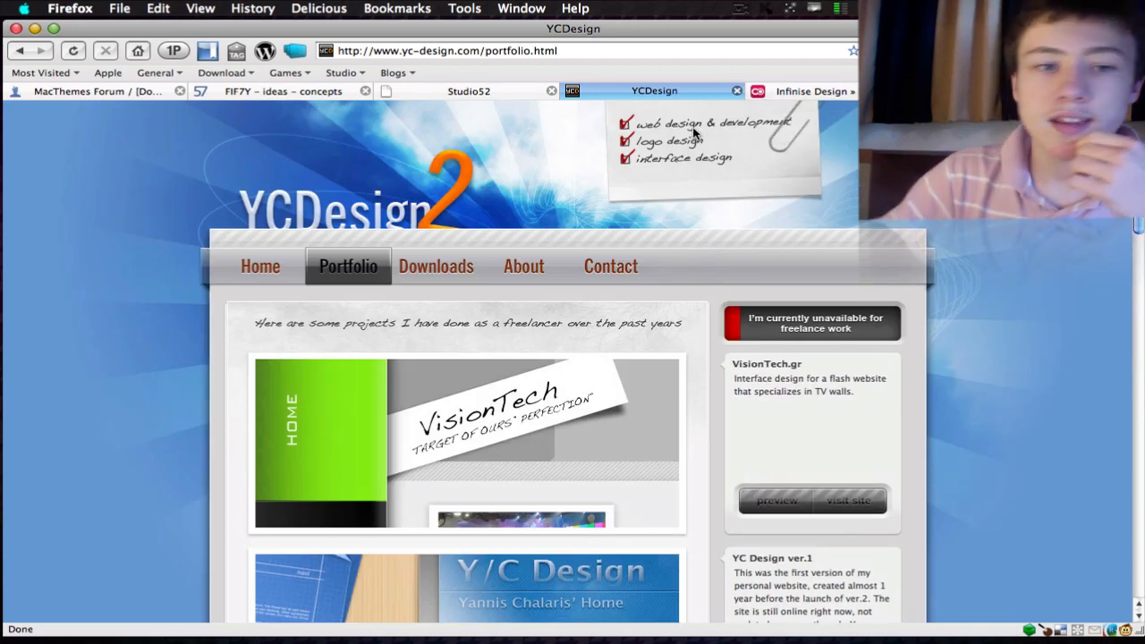
click(809, 90)
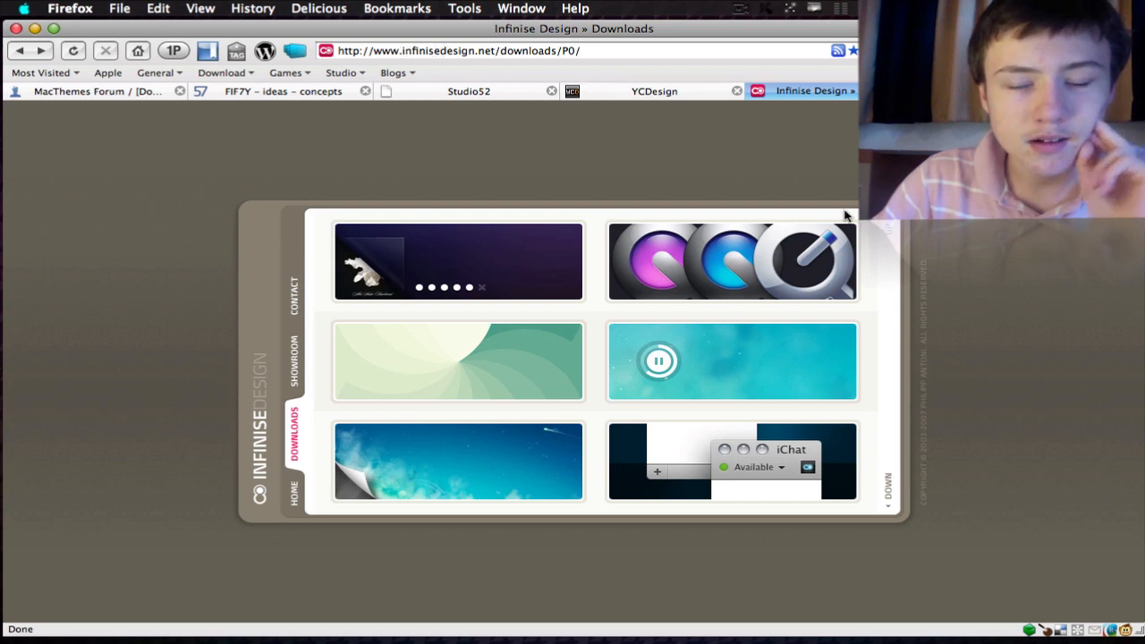
mouse_move(297, 374)
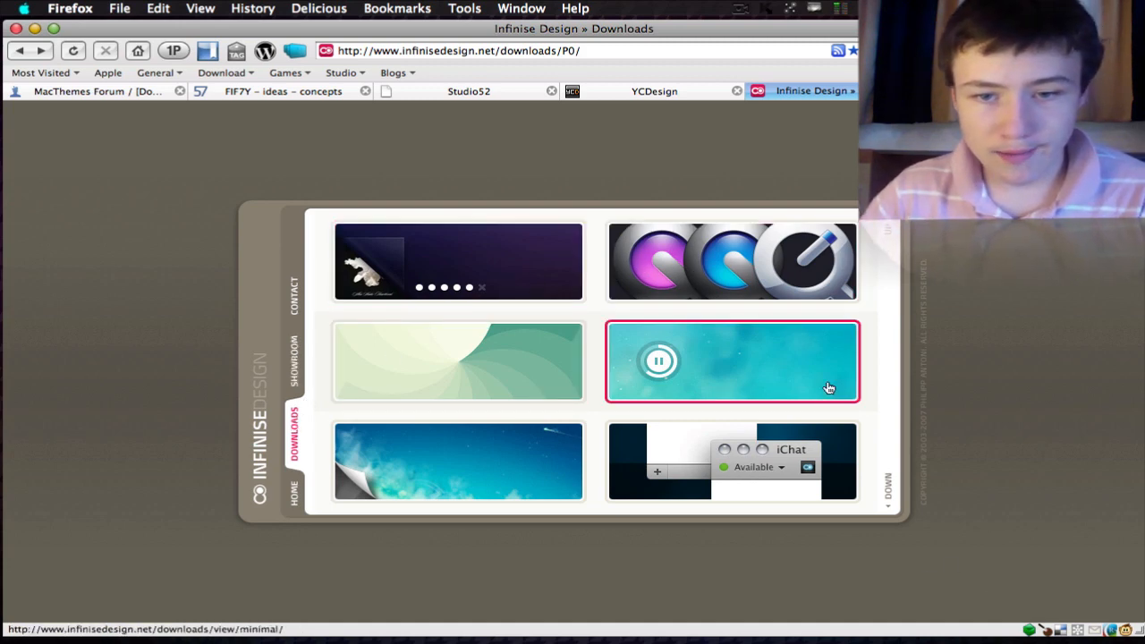
- Check the minimal teal and other wallpaper tiles, then show the next page of Infinise downloads
click(658, 362)
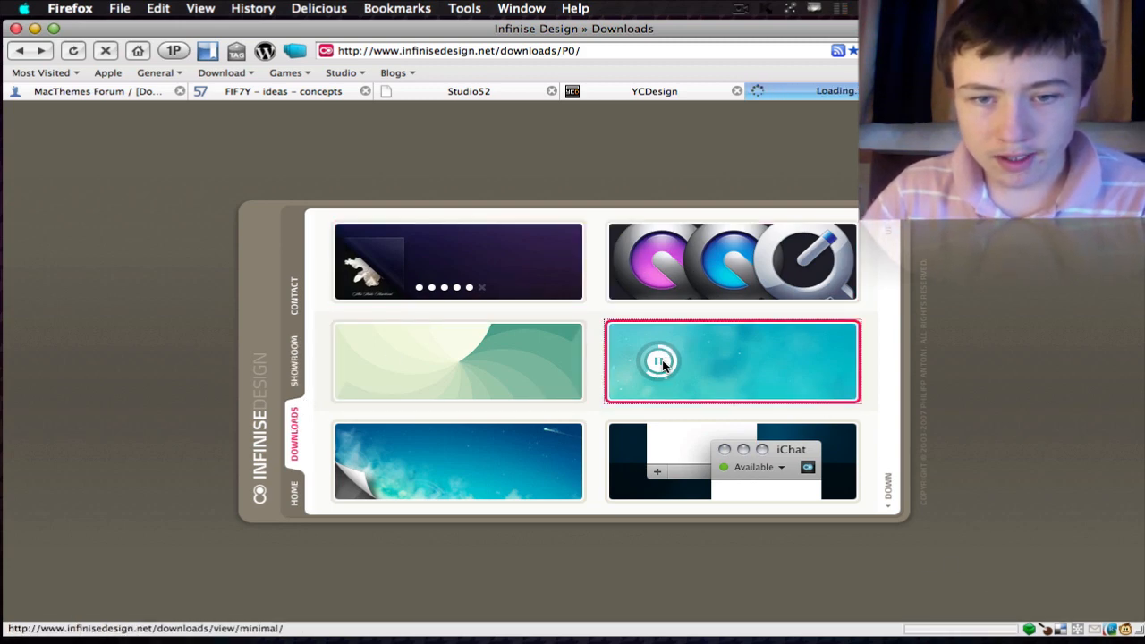
click(732, 361)
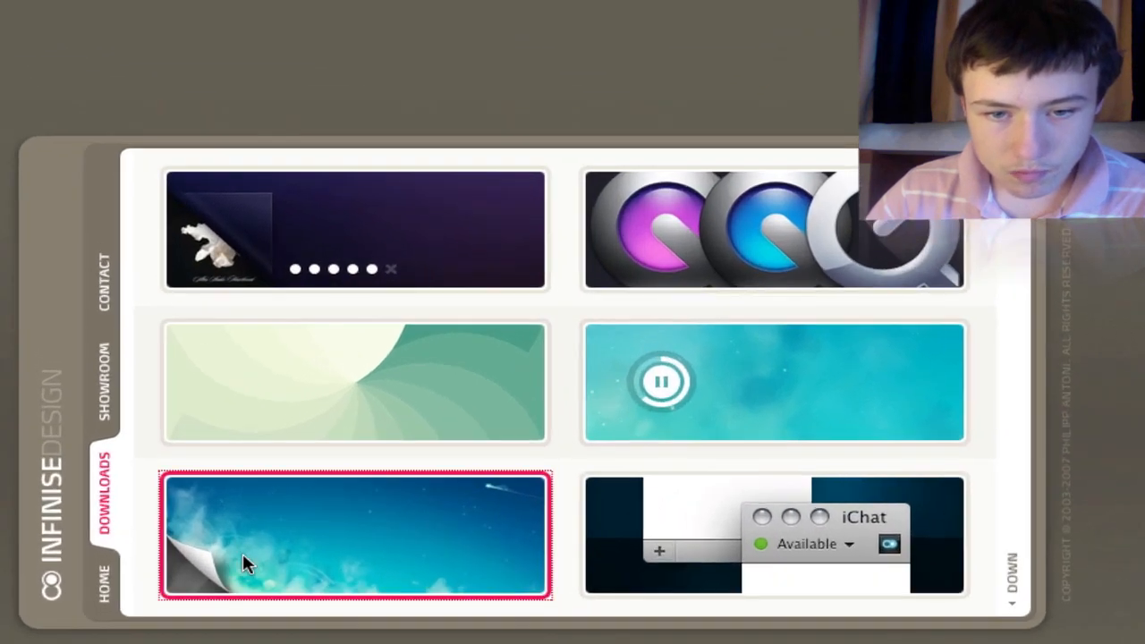
click(355, 537)
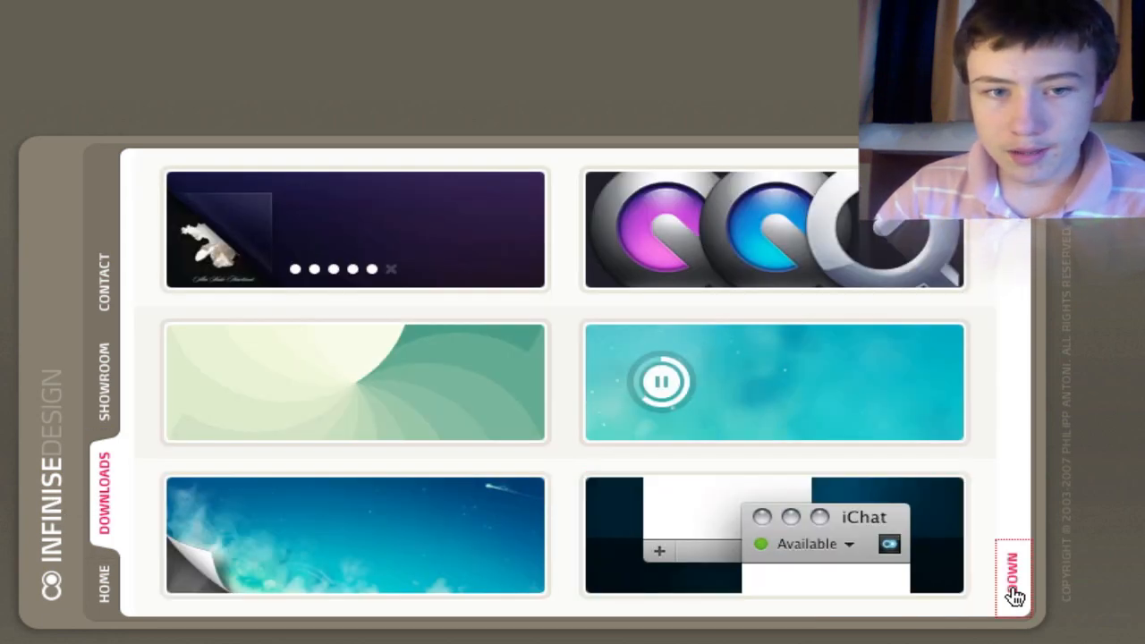
click(1011, 572)
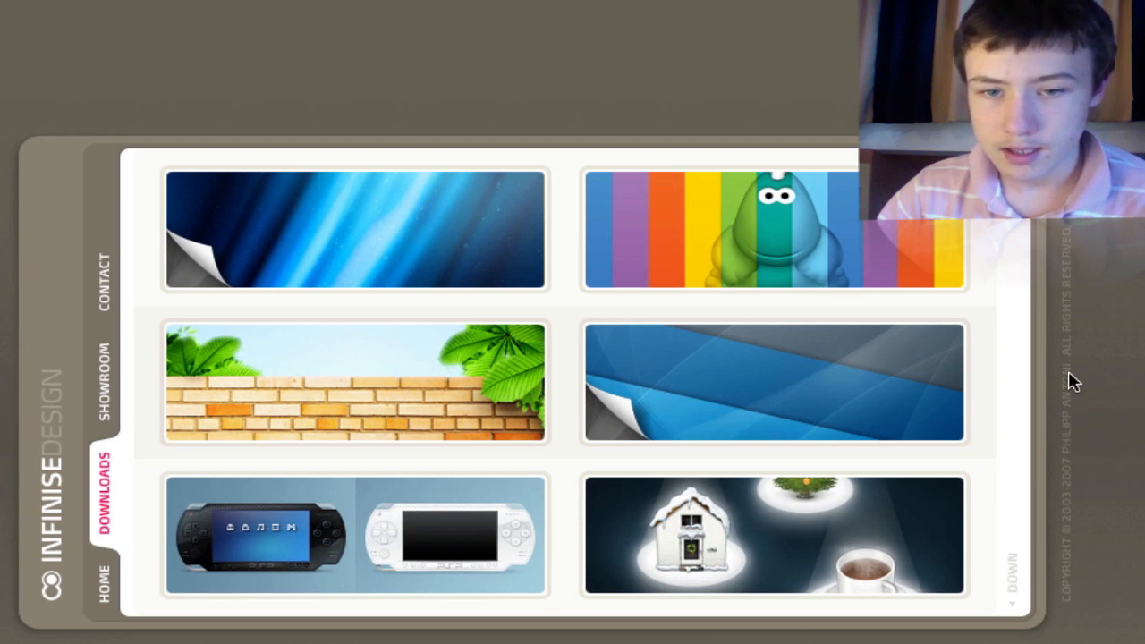
mouse_move(456, 240)
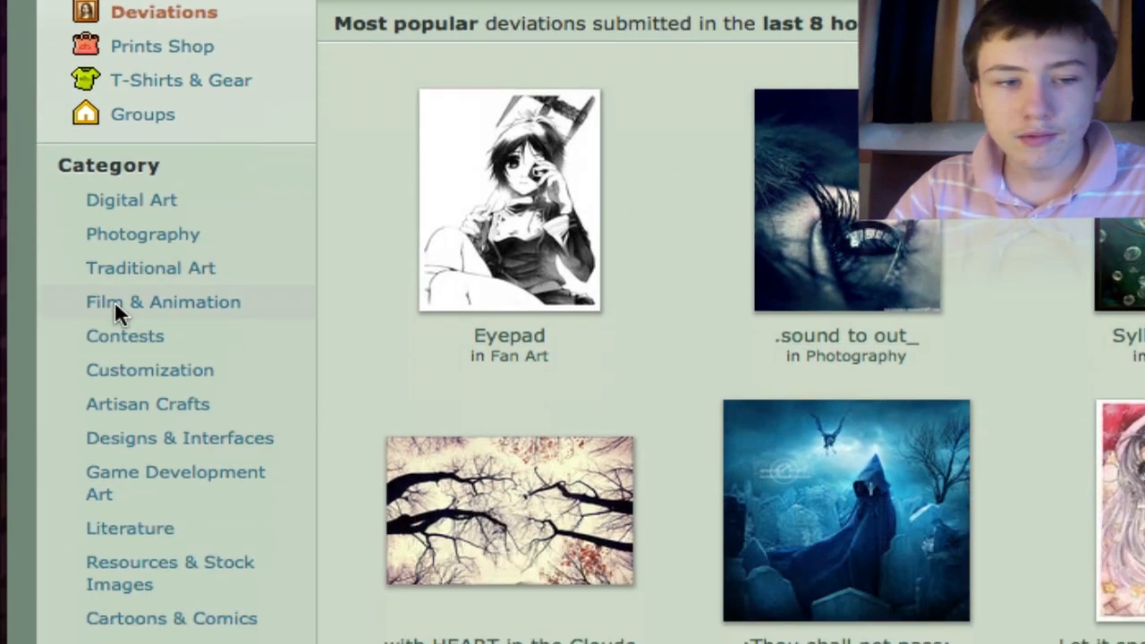
- Narrow deviantART's Customization gallery down to the Wallpaper subcategory
scroll(down, 3)
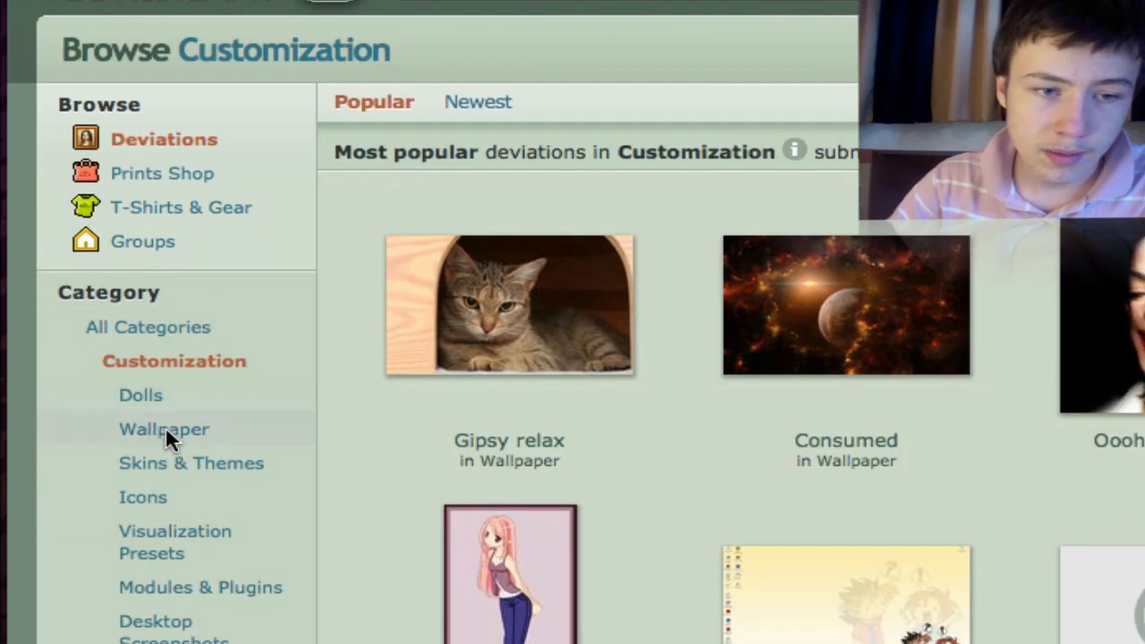
mouse_move(204, 581)
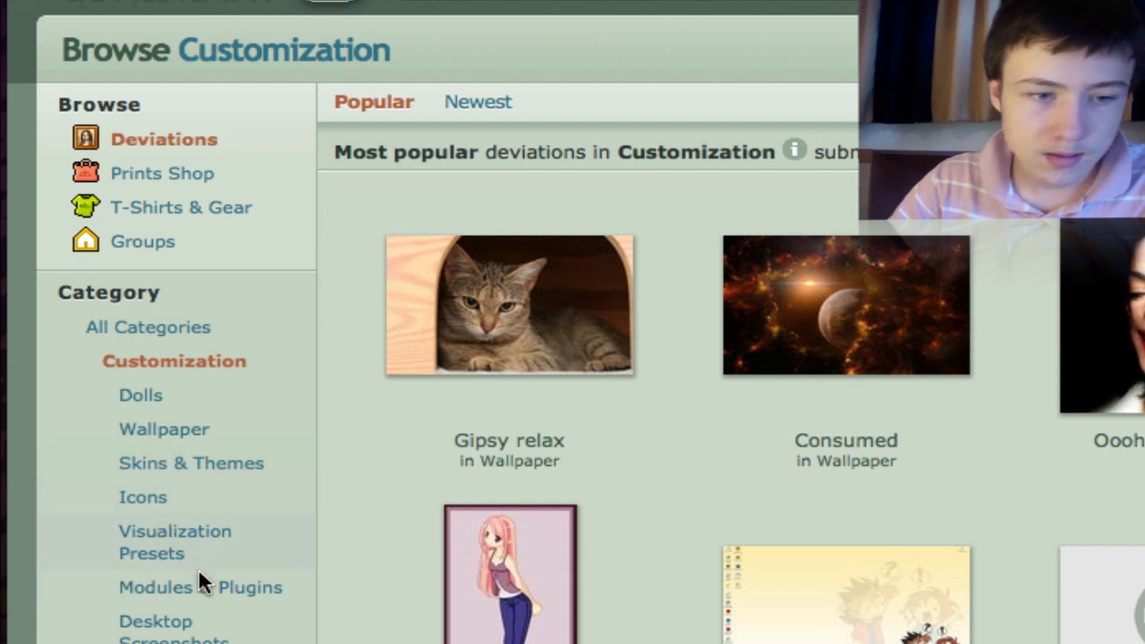
scroll(down, 3)
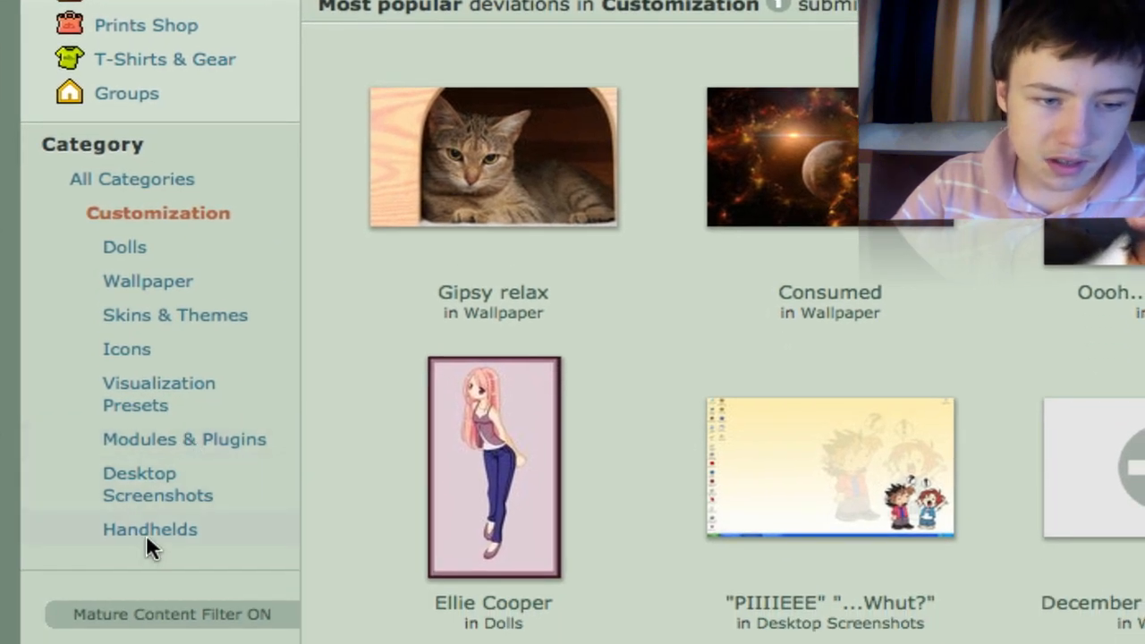
click(147, 279)
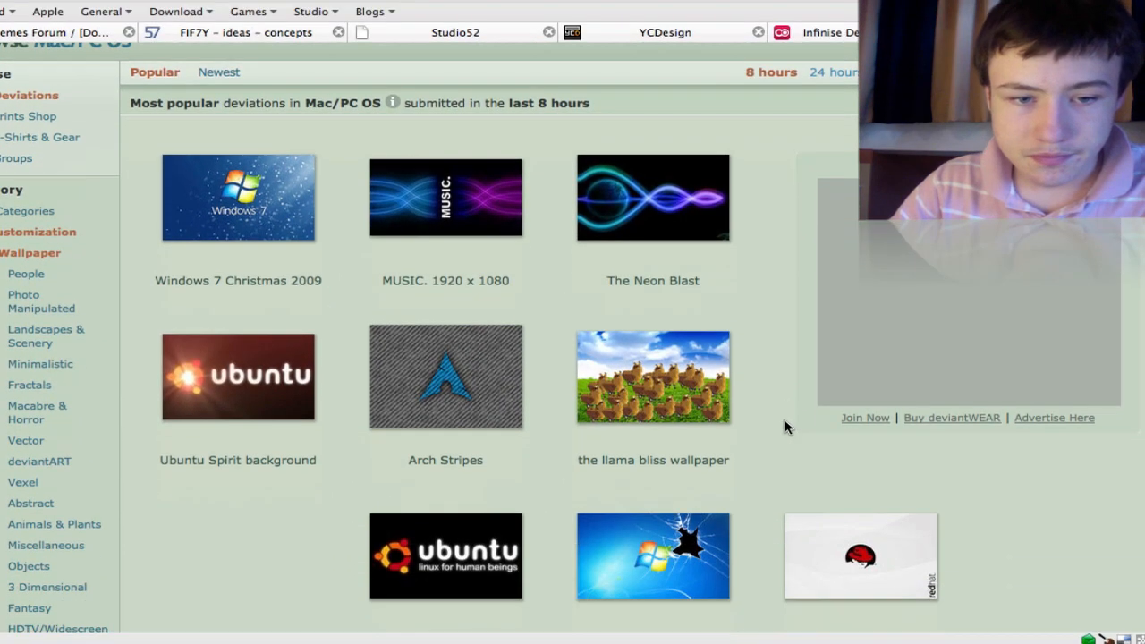
- Return to all wallpapers and scroll through the subcategory list toward Miscellaneous
scroll(down, 3)
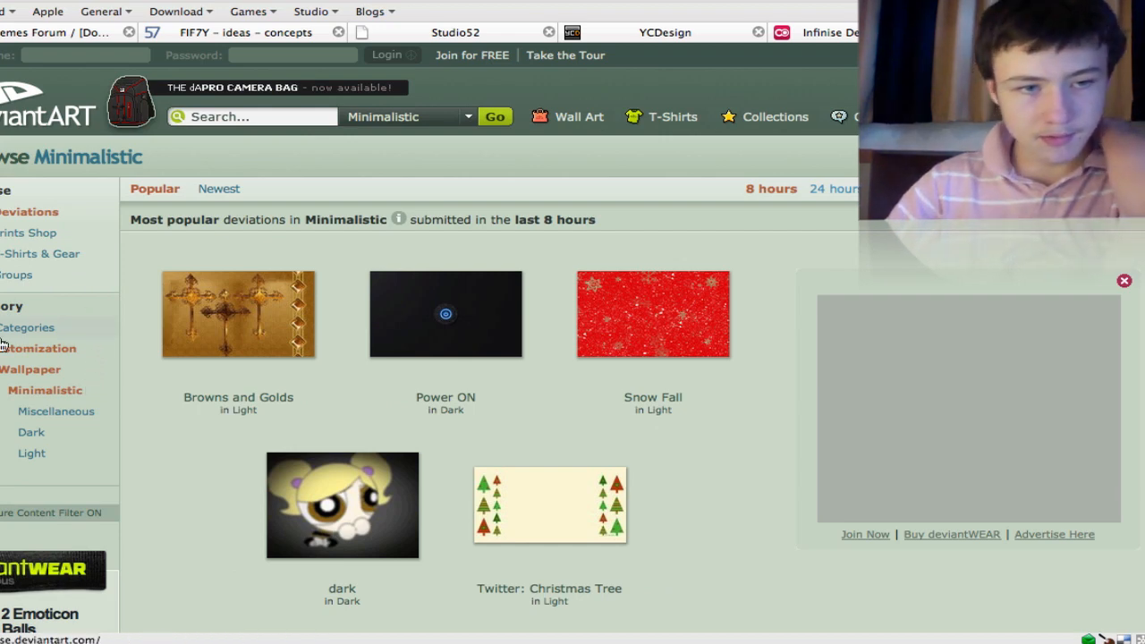
click(33, 369)
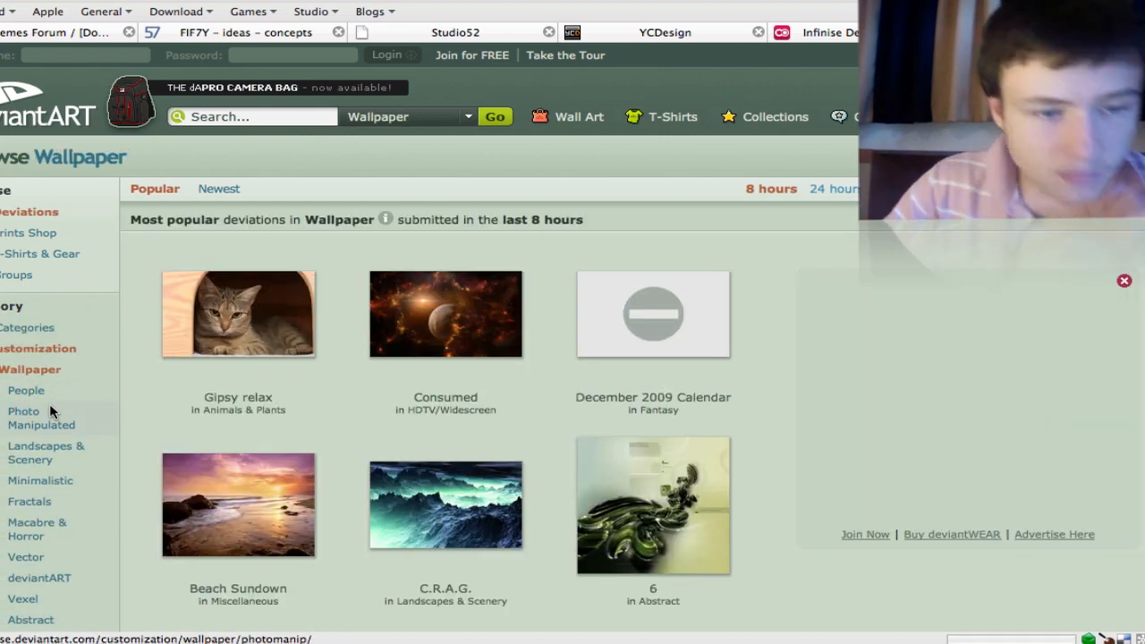
scroll(down, 3)
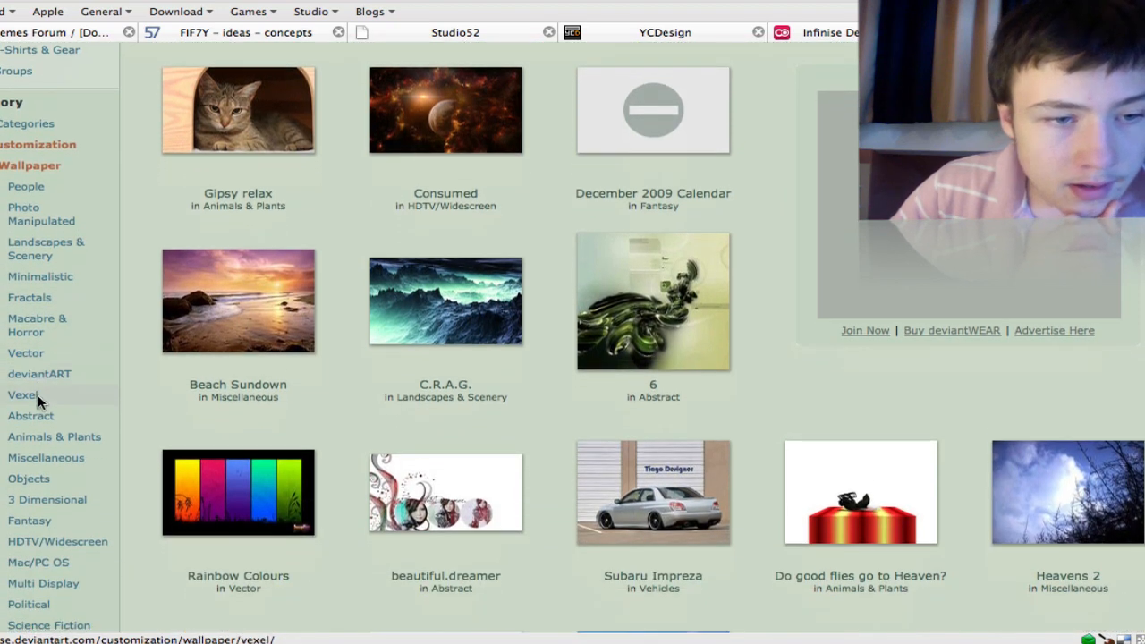
scroll(down, 3)
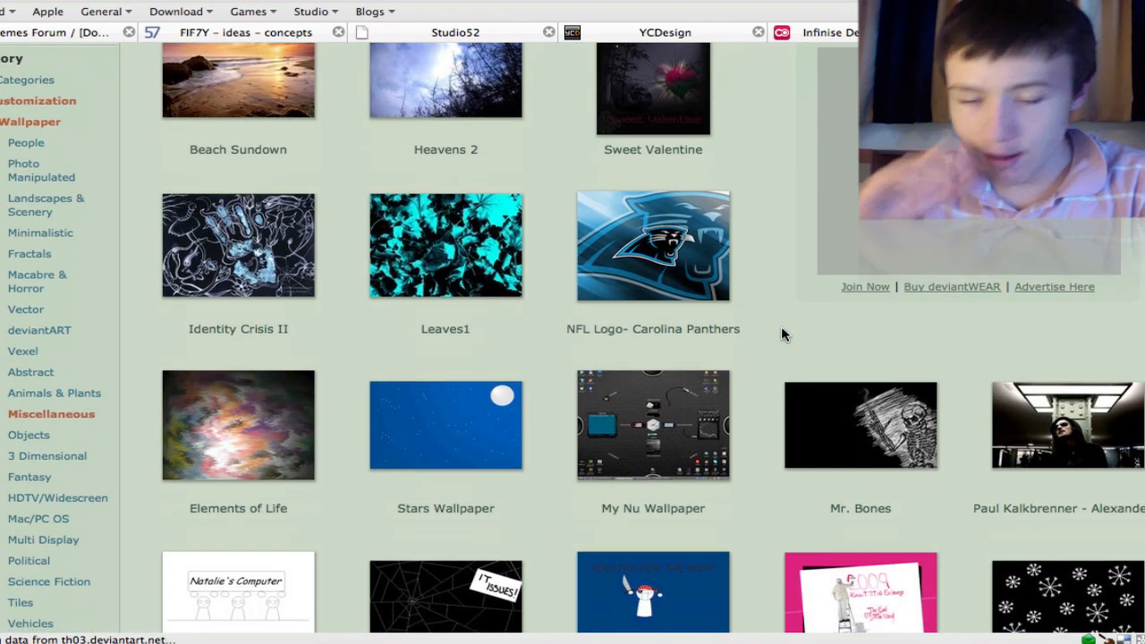
scroll(down, 3)
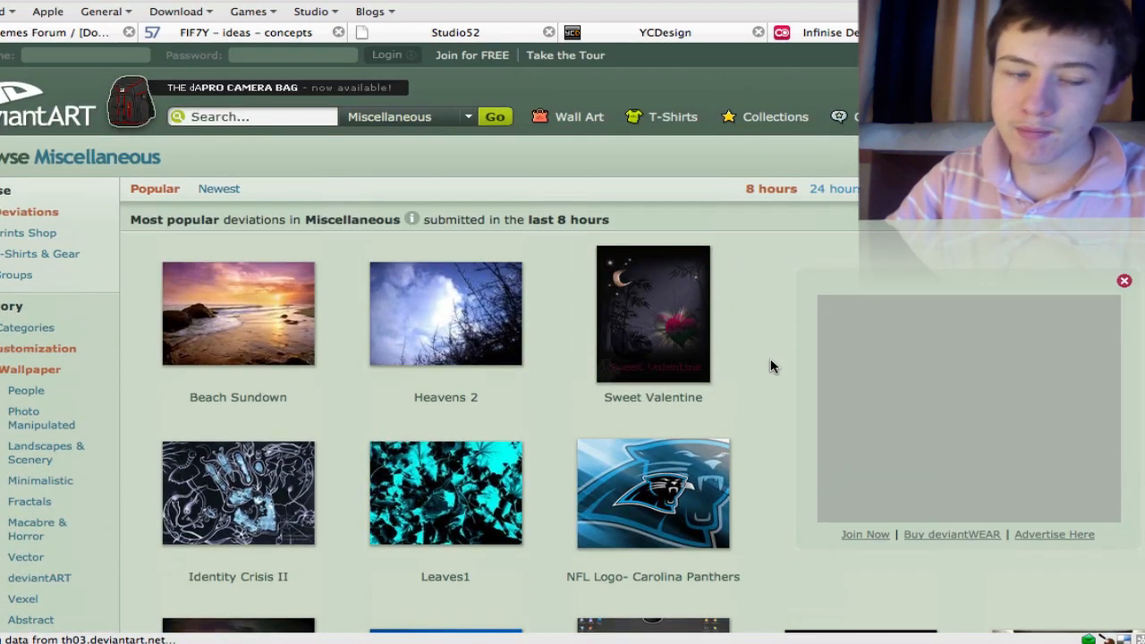
mouse_move(739, 71)
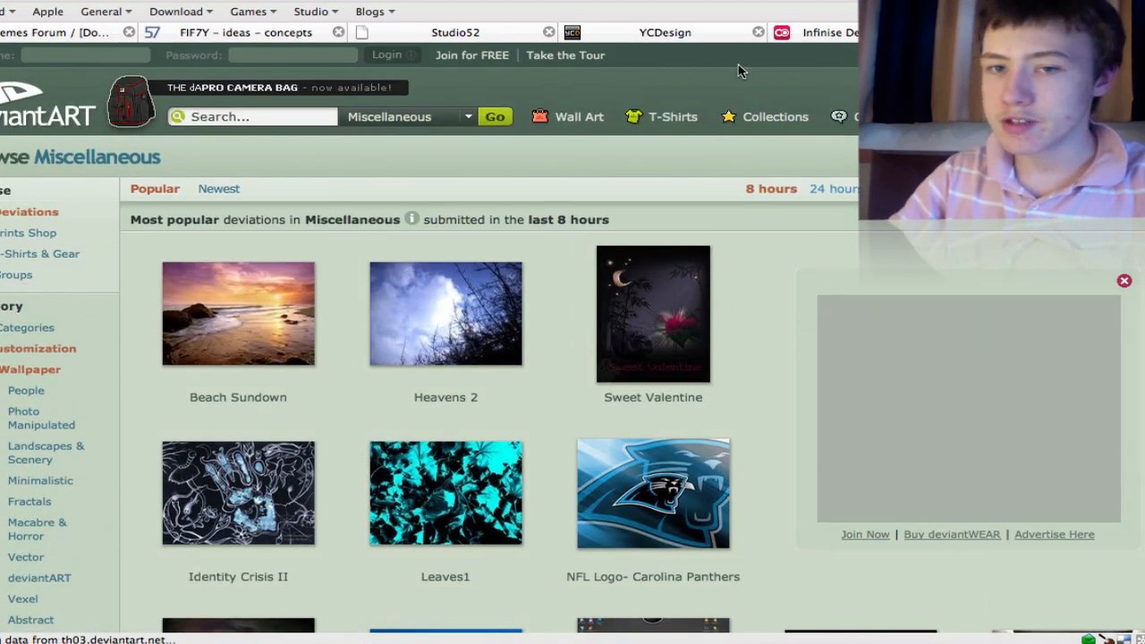
mouse_move(52, 47)
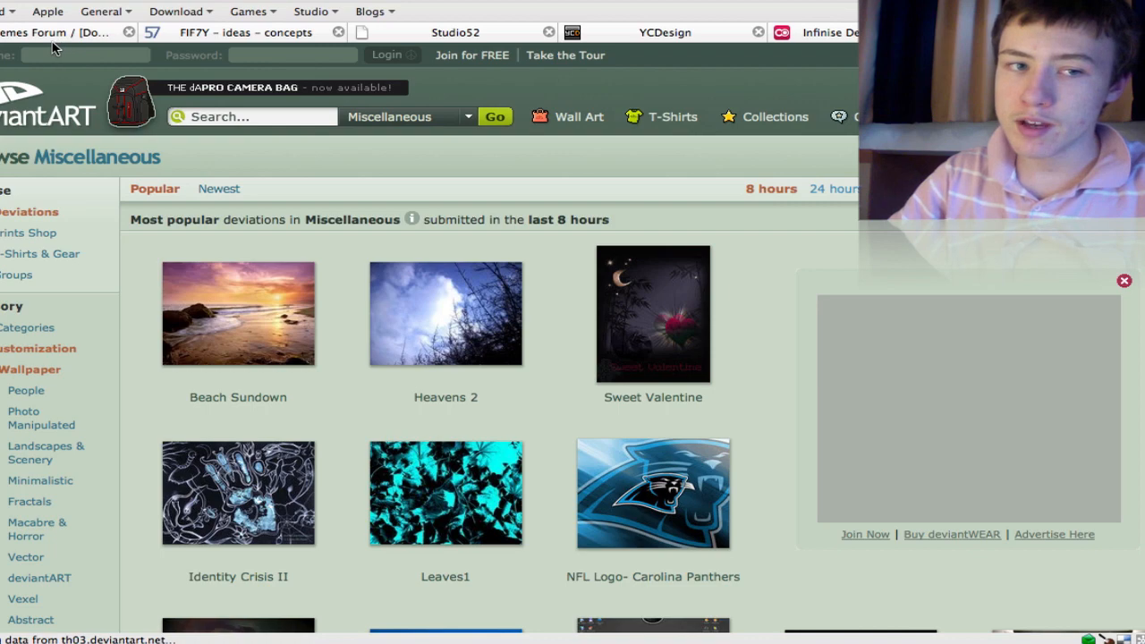
- Switch to the MacThemes forum tab showing the Plastique dock topic
click(62, 32)
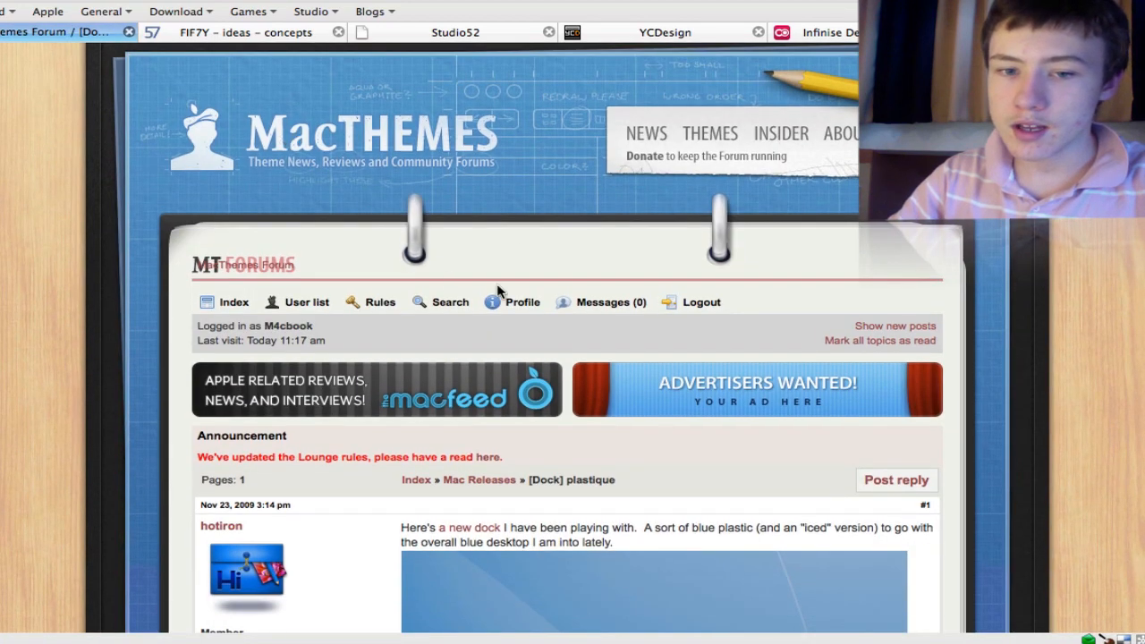
- Glance down the MacThemes forum post, then hide Firefox to reveal the desktop
scroll(down, 3)
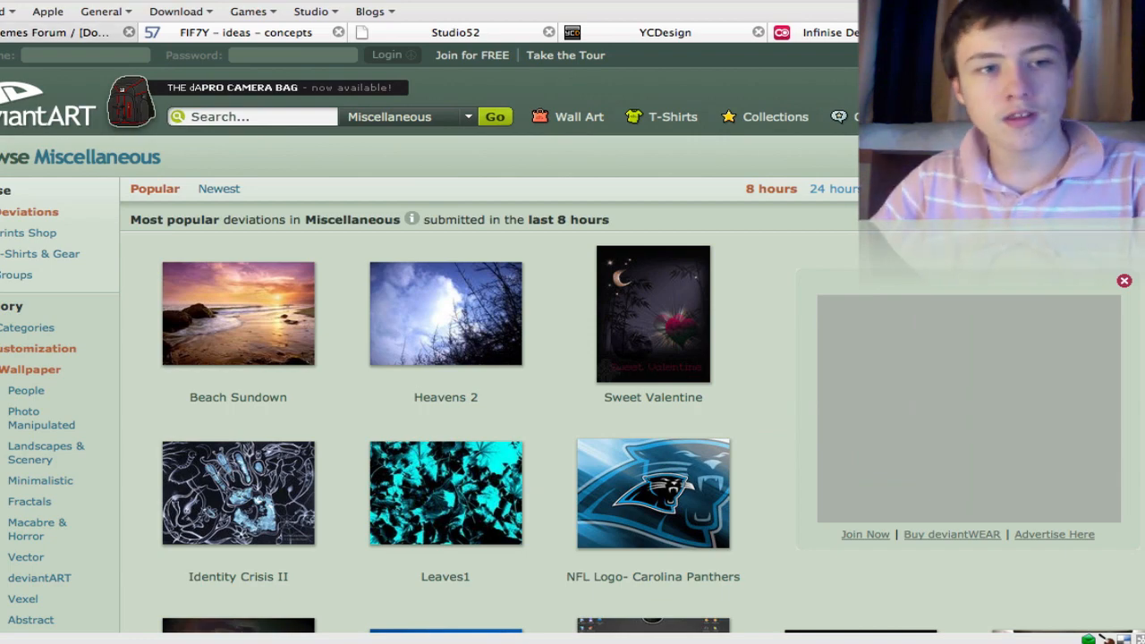
click(71, 32)
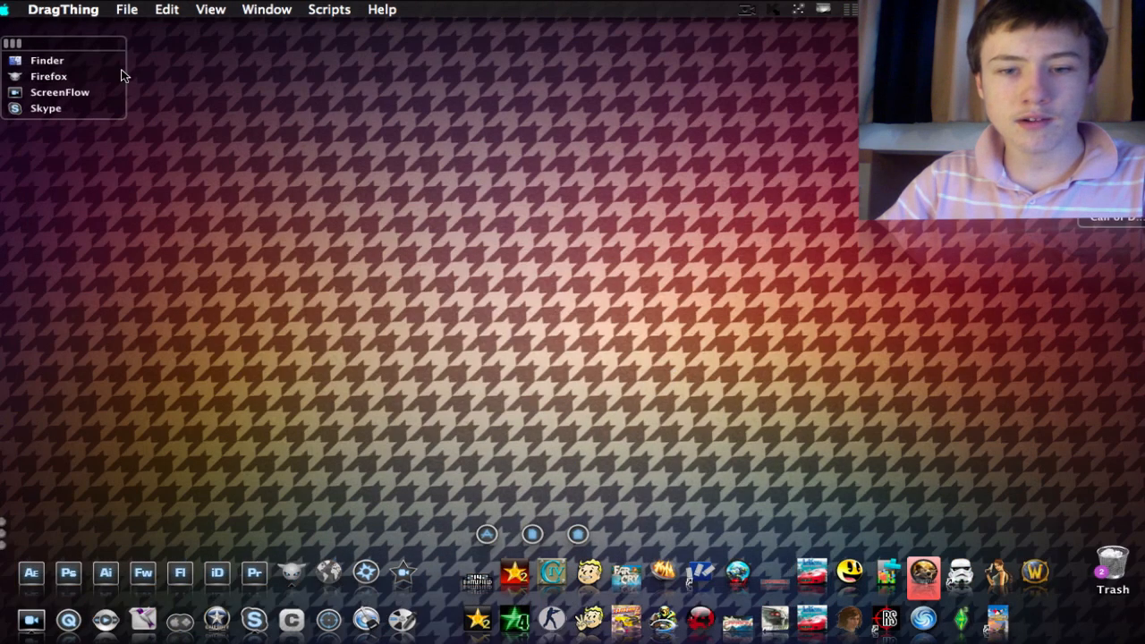
mouse_move(533, 261)
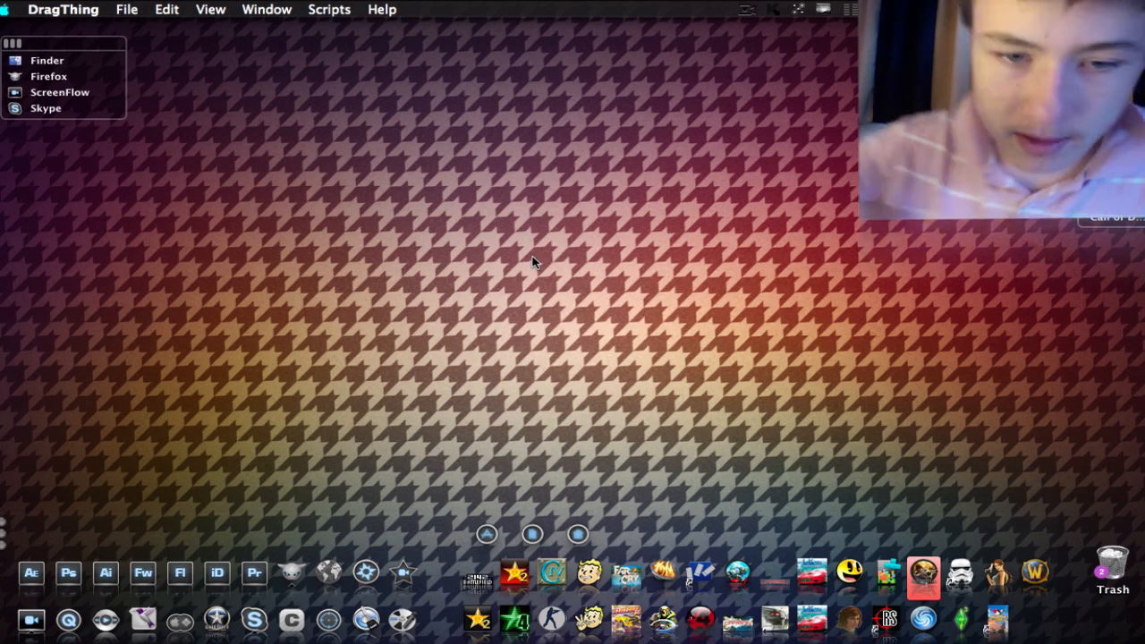